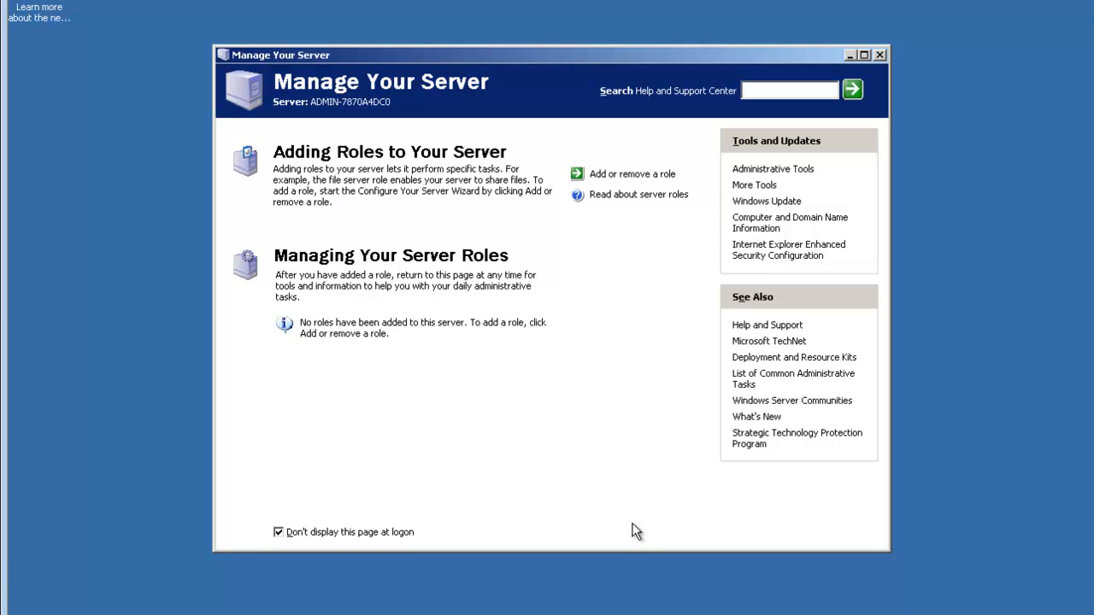
{"action": "mouse_move", "coordinate": [527, 511]}
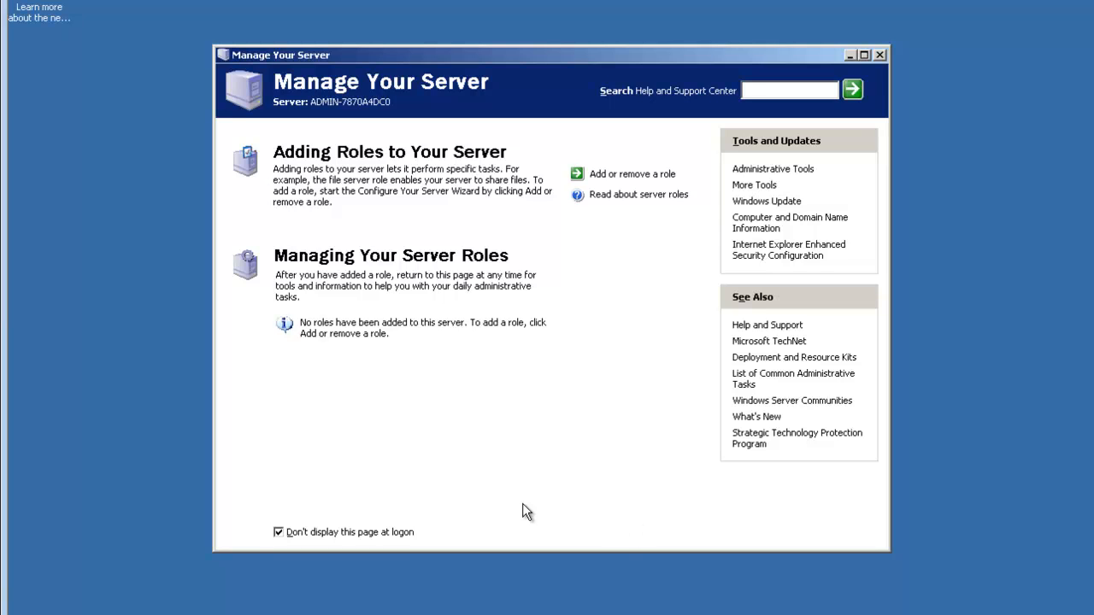
{"action": "mouse_move", "coordinate": [762, 144]}
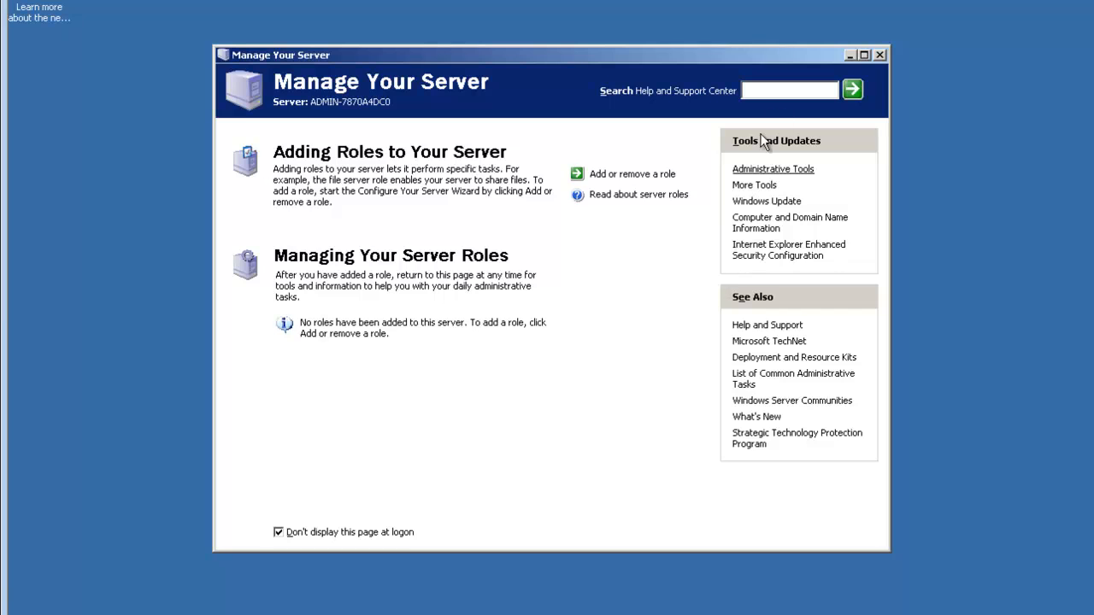
{"action": "mouse_move", "coordinate": [359, 499]}
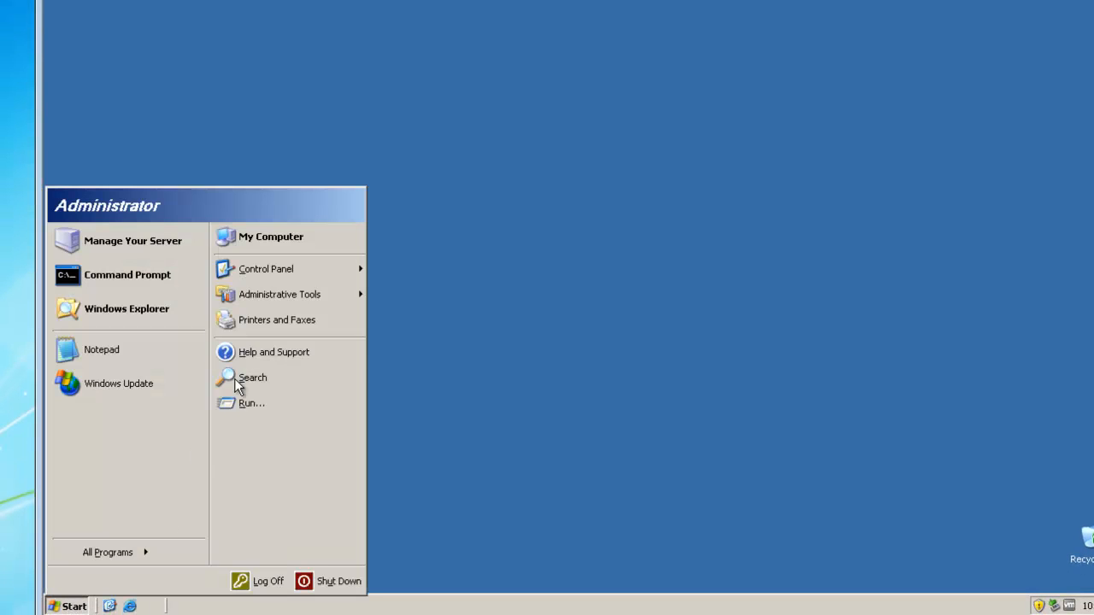
{"action": "mouse_move", "coordinate": [260, 259]}
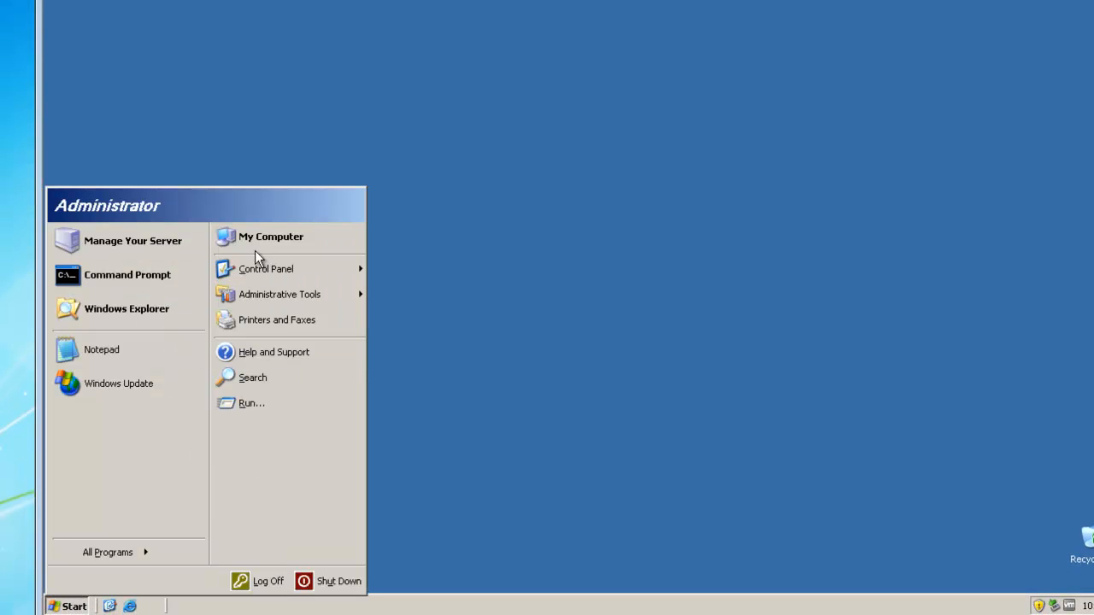
{"action": "mouse_move", "coordinate": [277, 319]}
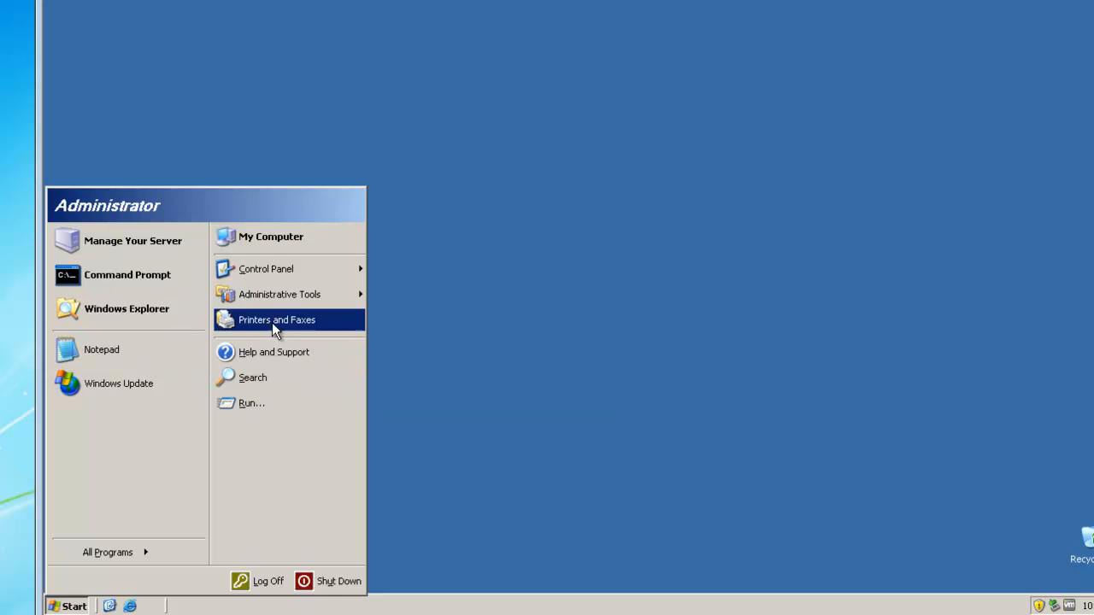
{"action": "mouse_move", "coordinate": [317, 294]}
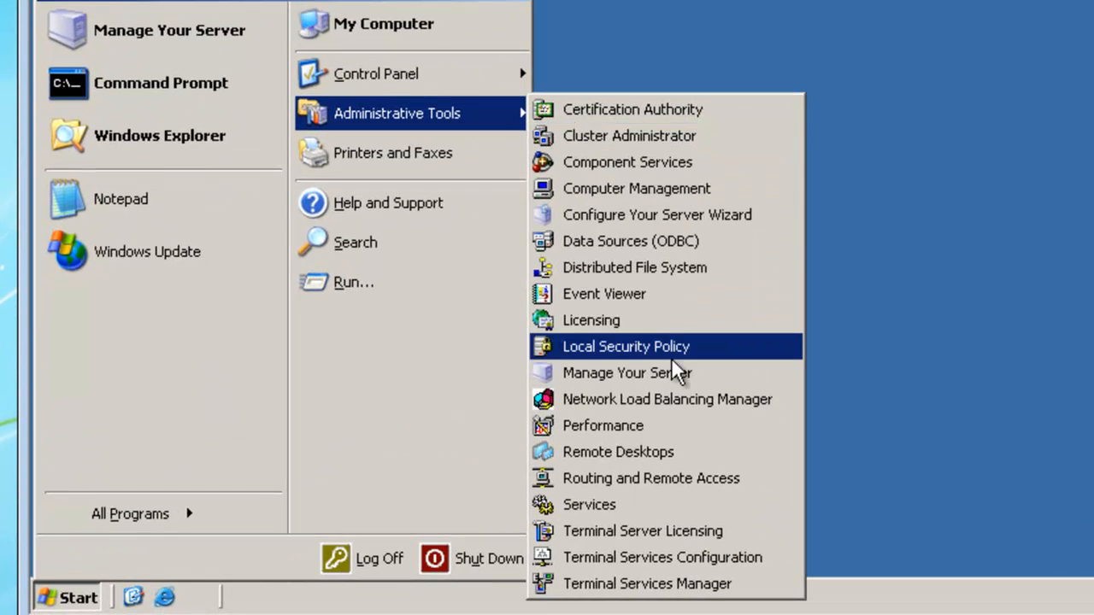
- Bring up the Manage Your Server window from Administrative Tools
{"action": "left_click", "coordinate": [619, 372]}
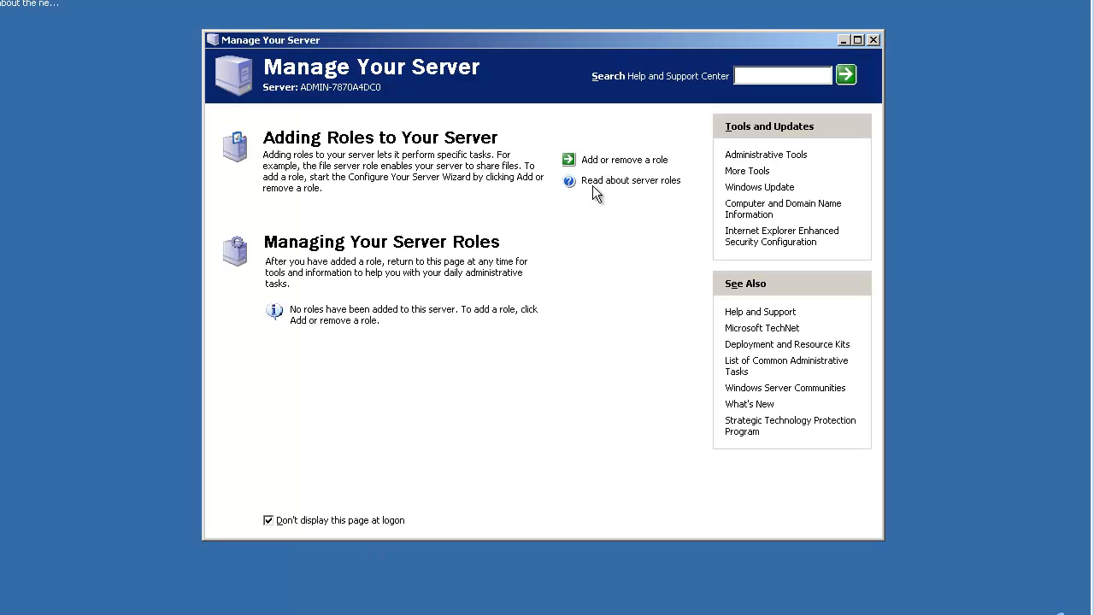
{"action": "mouse_move", "coordinate": [392, 233]}
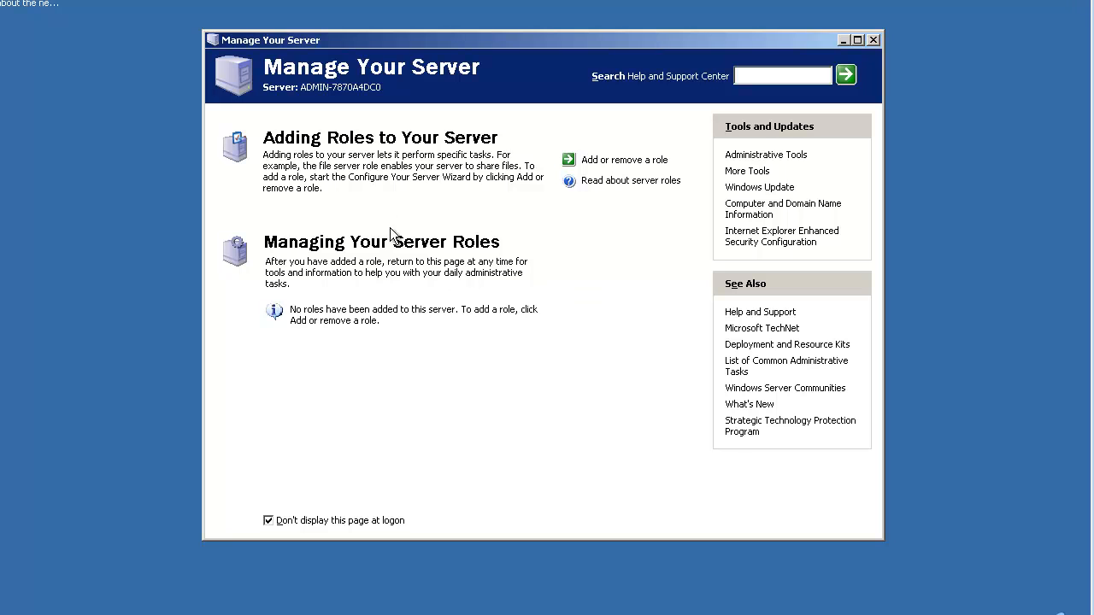
{"action": "mouse_move", "coordinate": [612, 175]}
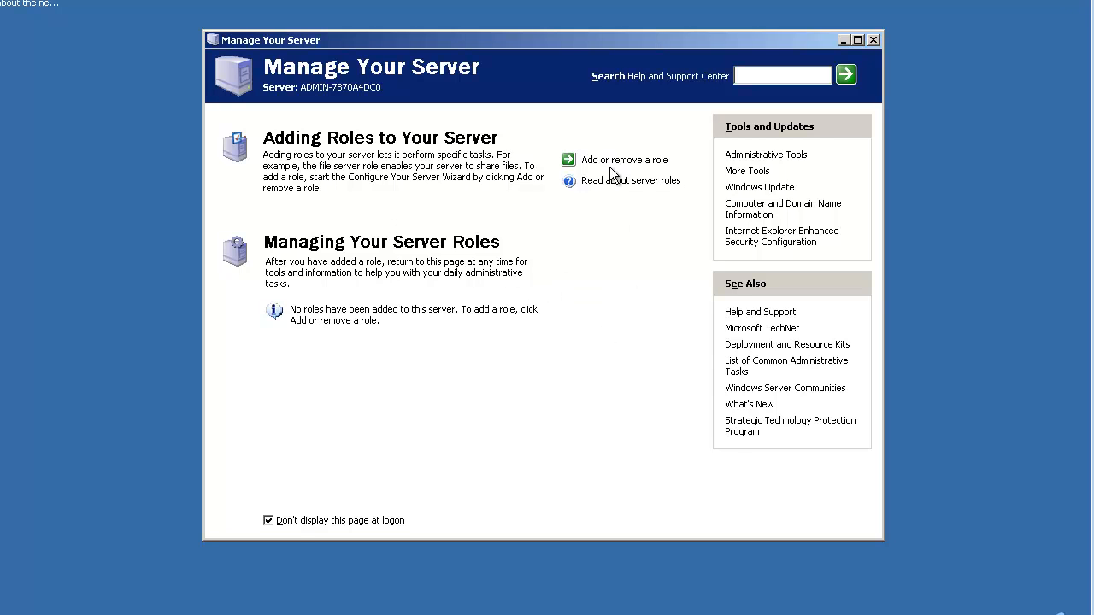
{"action": "mouse_move", "coordinate": [632, 163]}
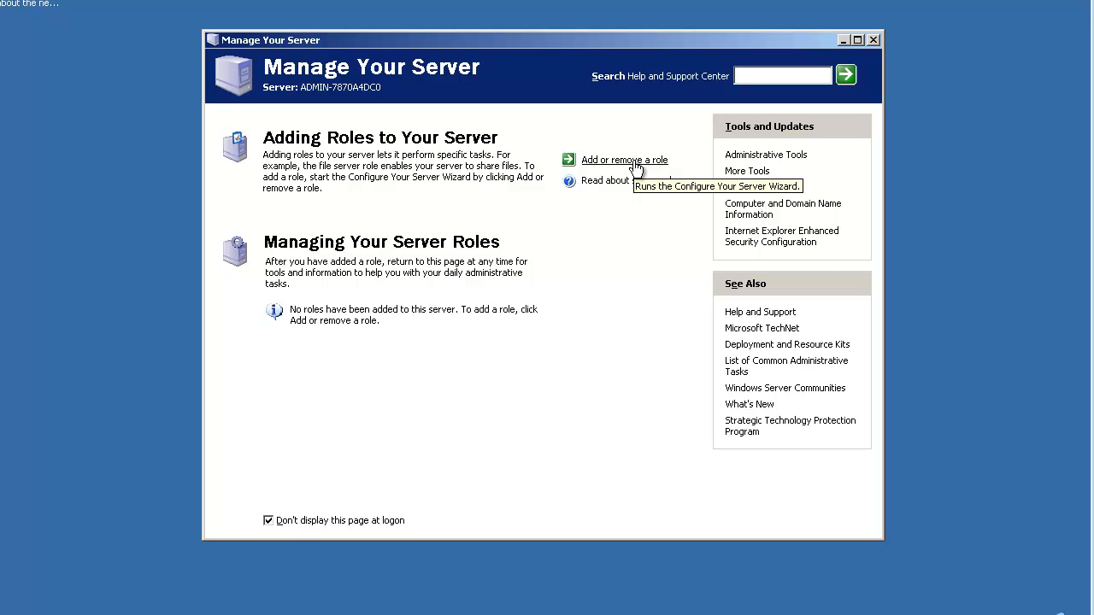
{"action": "mouse_move", "coordinate": [636, 169]}
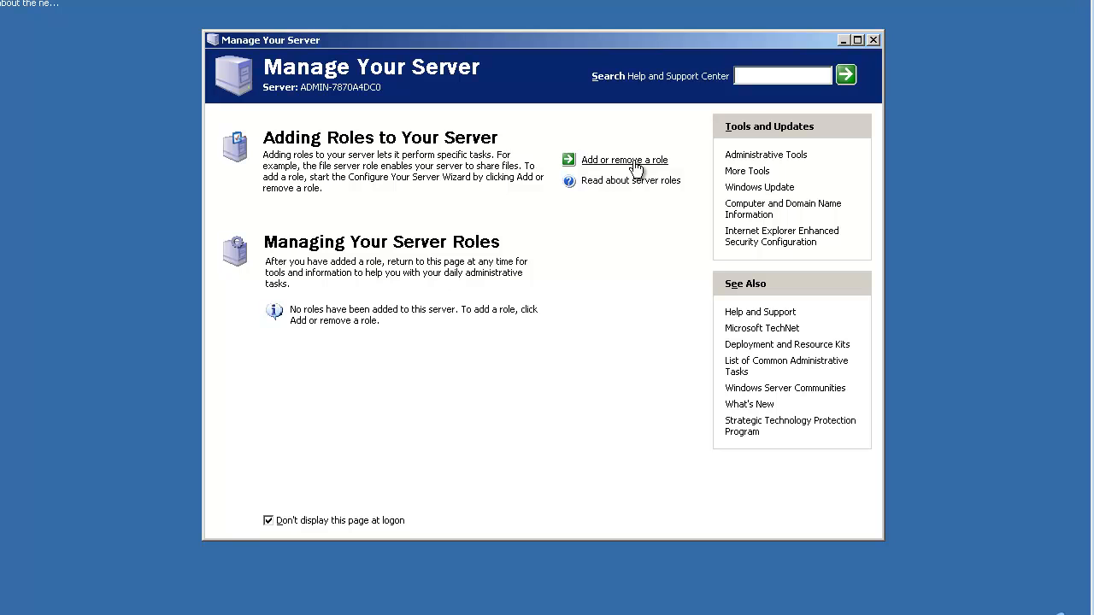
{"action": "mouse_move", "coordinate": [581, 161]}
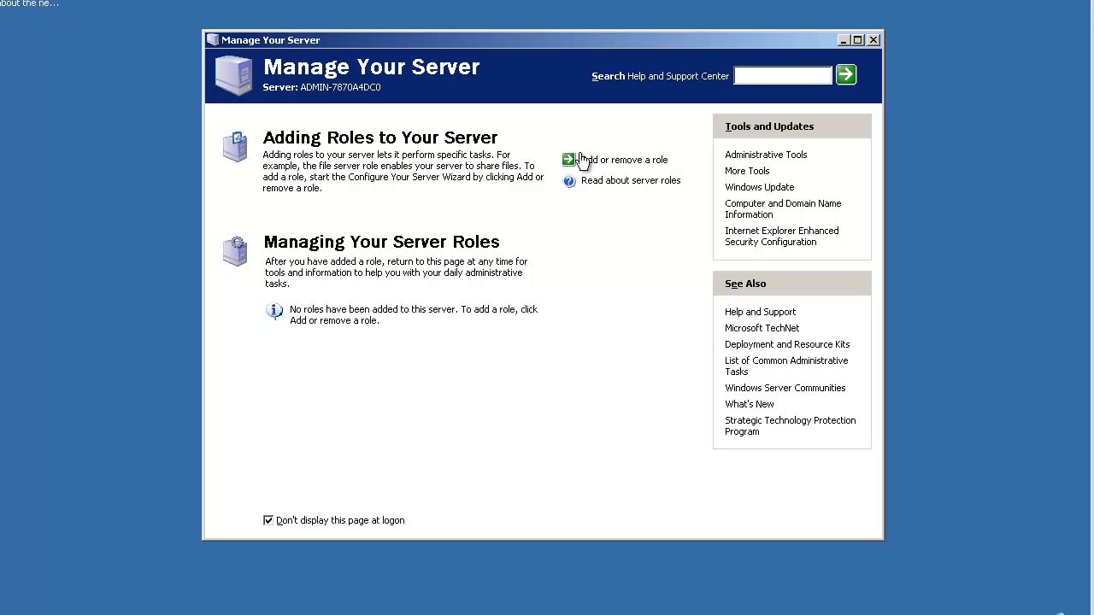
- Launch Add or remove a role to reach the Preliminary Steps checklist
{"action": "left_click", "coordinate": [624, 161]}
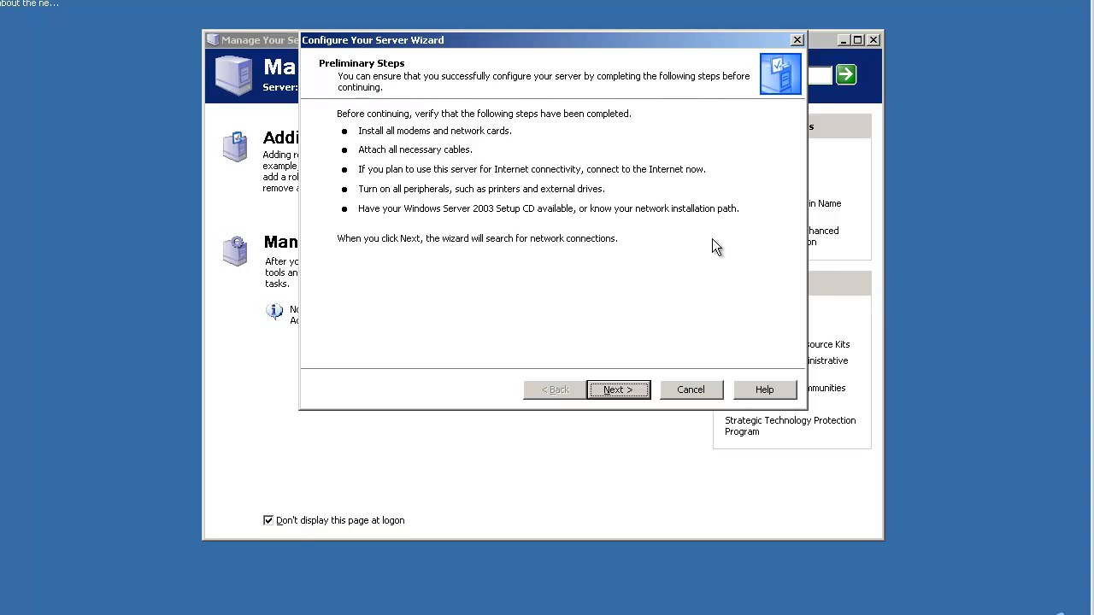
{"action": "mouse_move", "coordinate": [558, 232]}
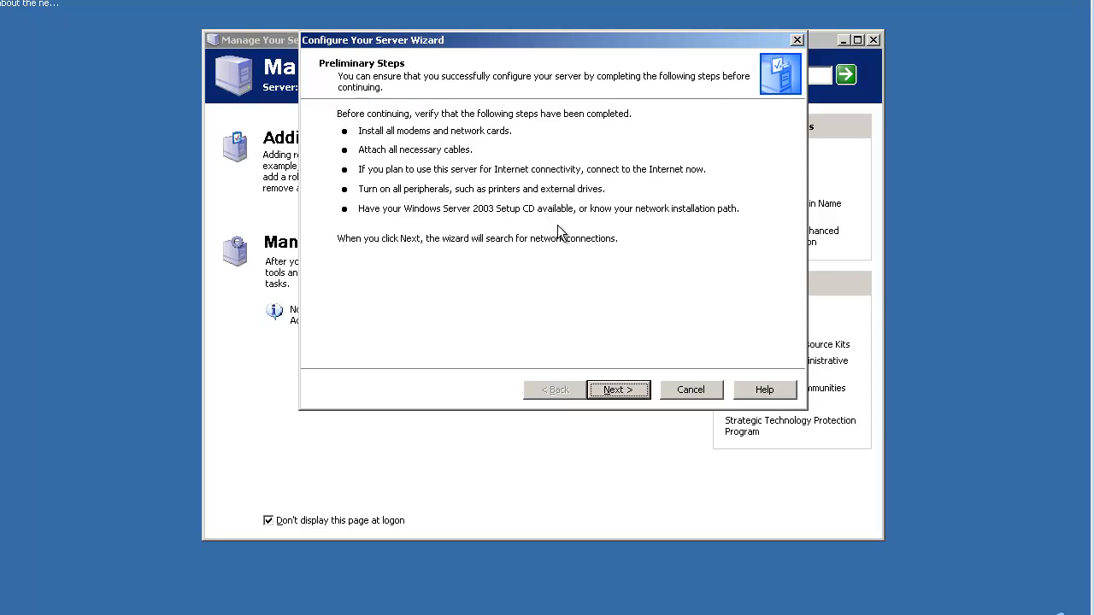
{"action": "mouse_move", "coordinate": [453, 226]}
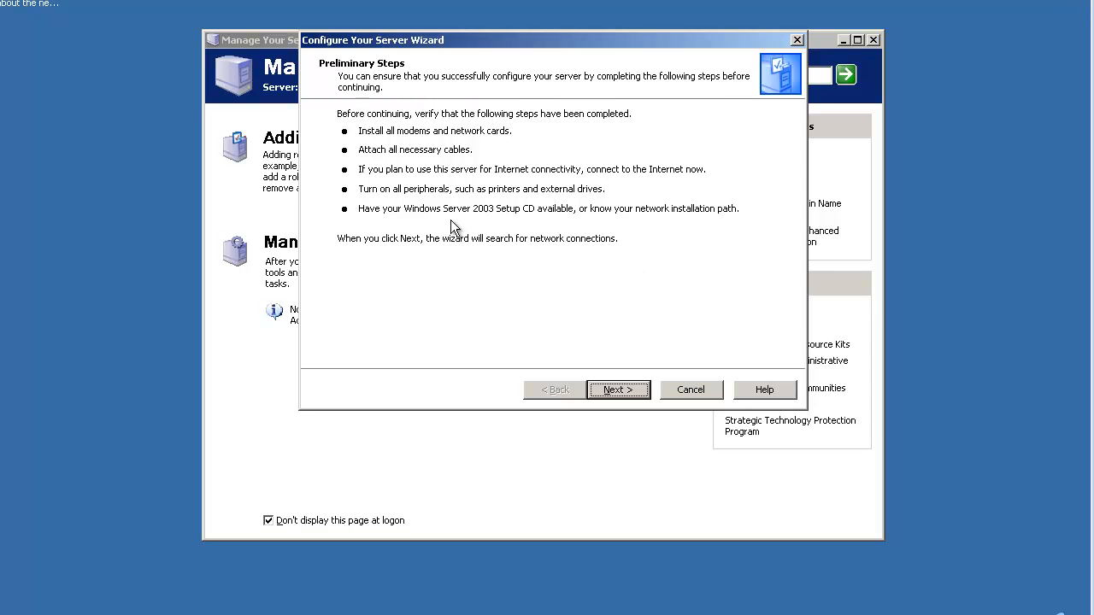
{"action": "mouse_move", "coordinate": [605, 246]}
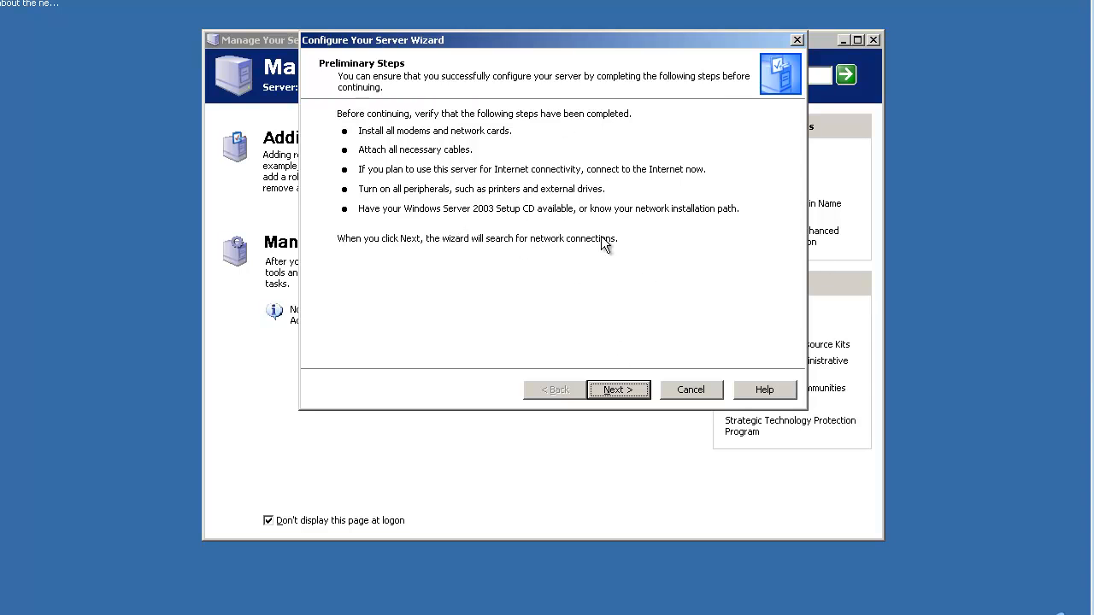
- Advance to Configuration Options and choose 'Typical configuration for a first server'
{"action": "left_click", "coordinate": [619, 390]}
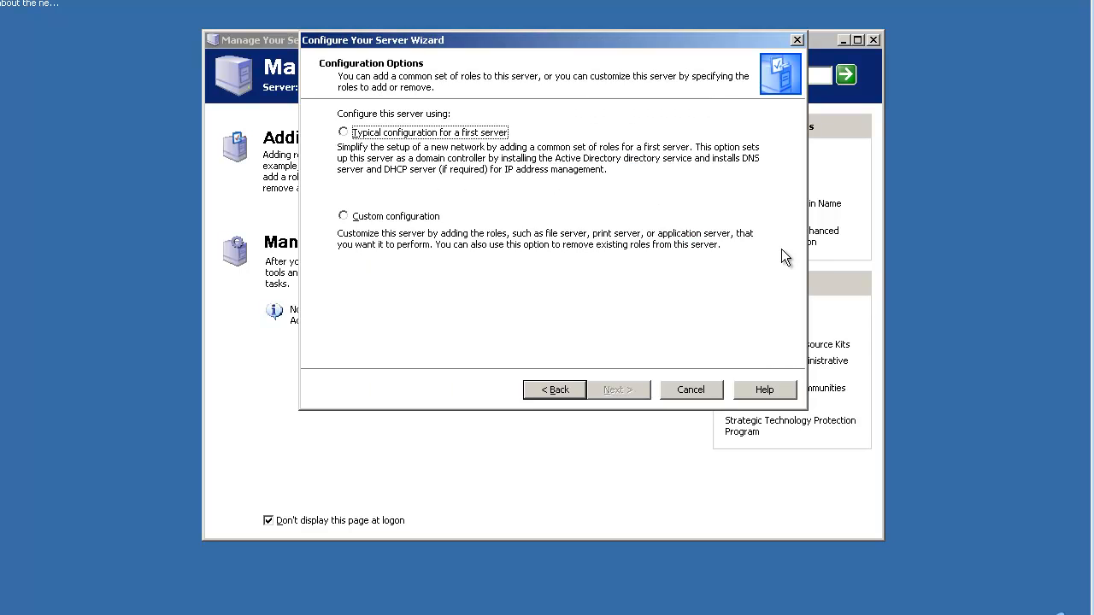
{"action": "mouse_move", "coordinate": [670, 164]}
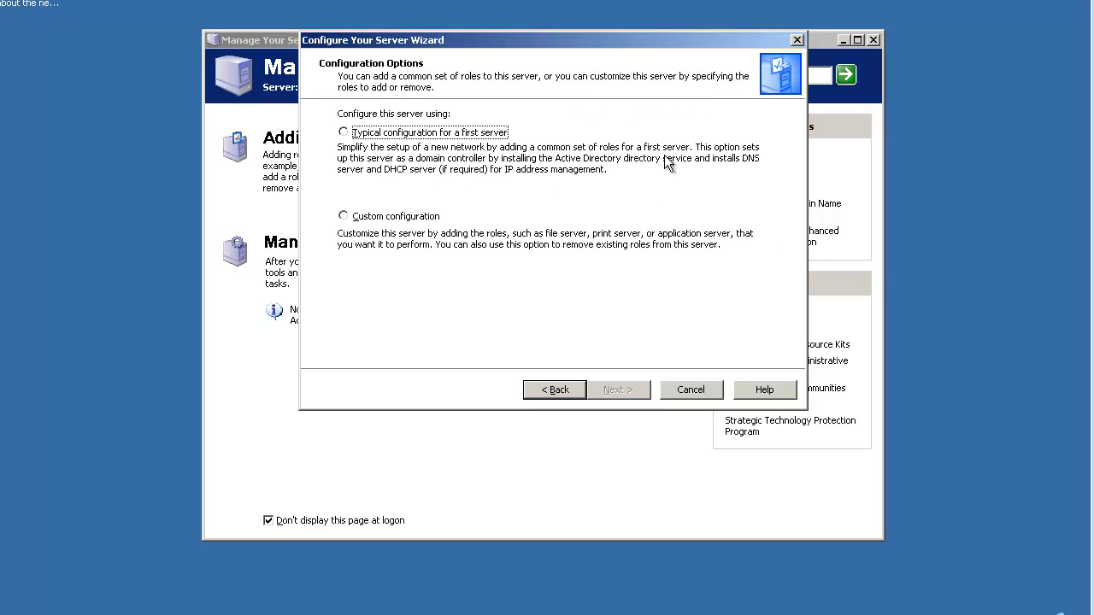
{"action": "mouse_move", "coordinate": [431, 150]}
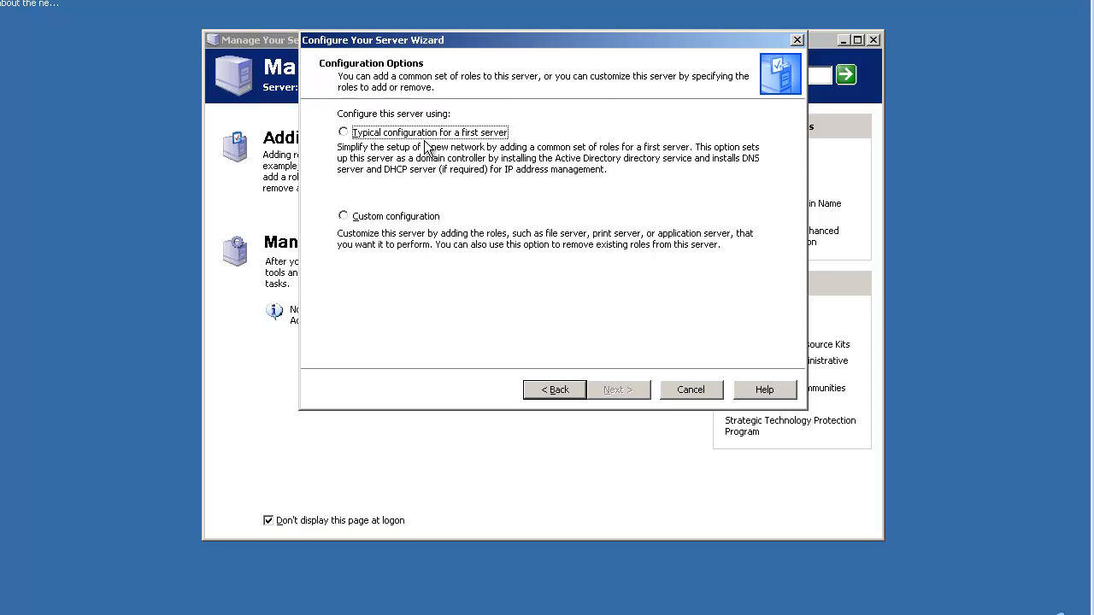
{"action": "mouse_move", "coordinate": [420, 154]}
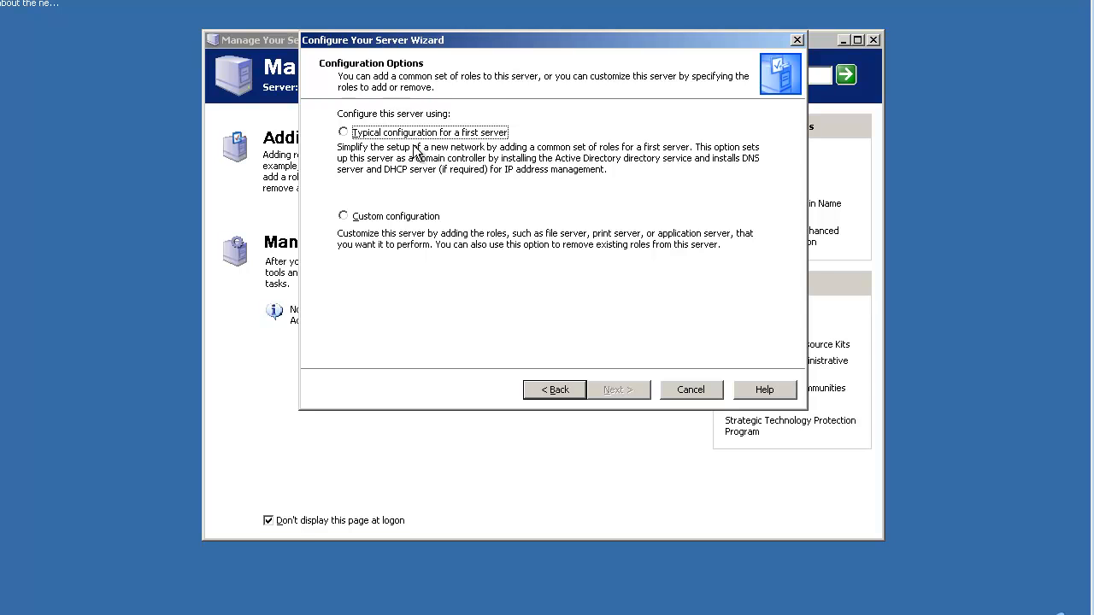
{"action": "mouse_move", "coordinate": [435, 184]}
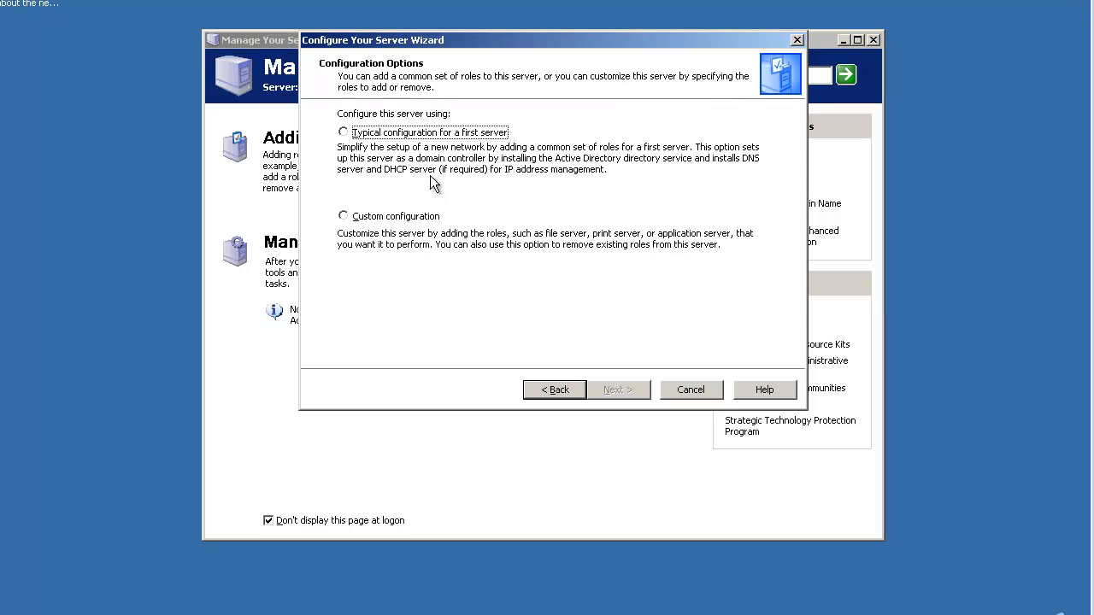
{"action": "mouse_move", "coordinate": [402, 226]}
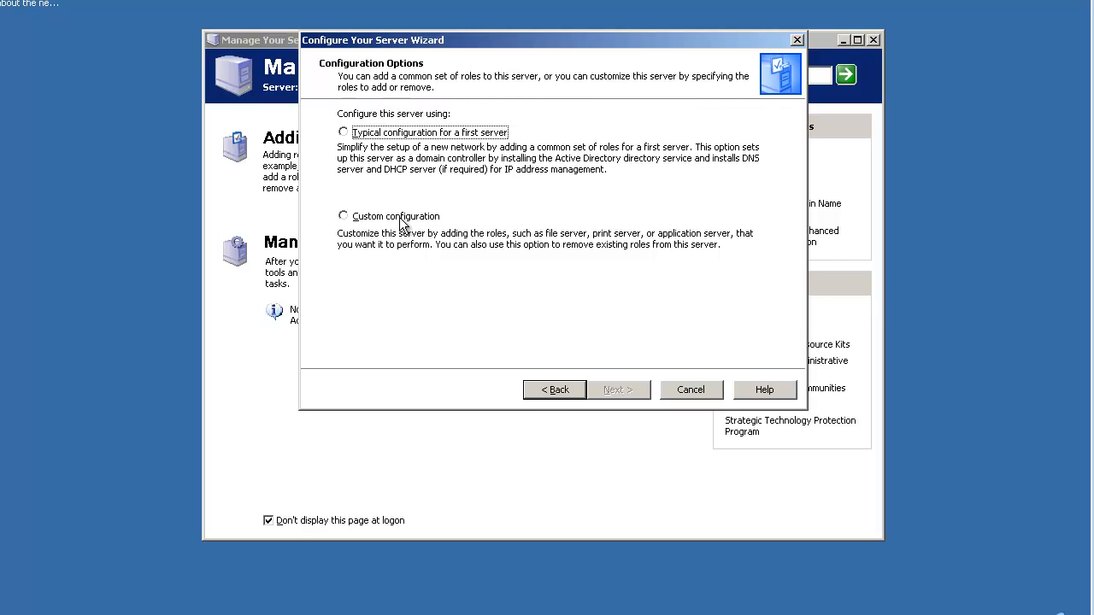
{"action": "mouse_move", "coordinate": [537, 154]}
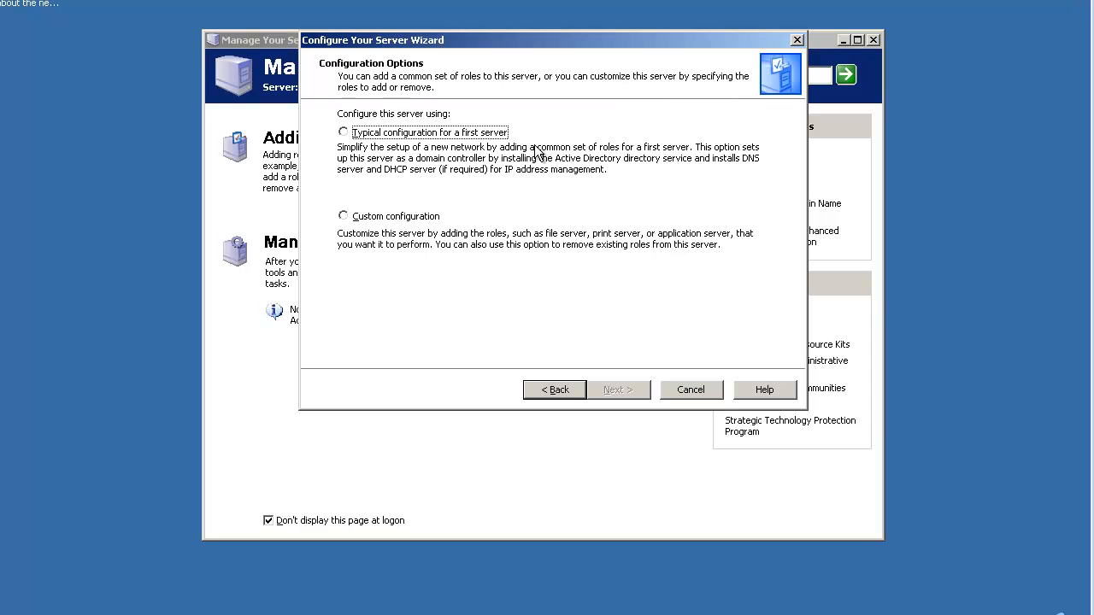
{"action": "left_click", "coordinate": [342, 133]}
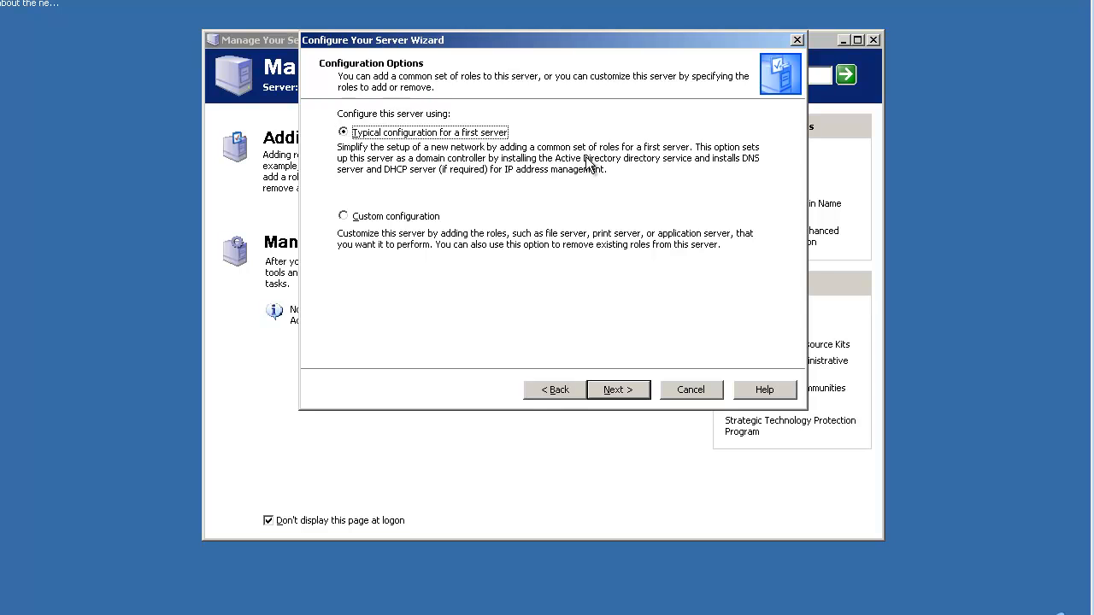
{"action": "mouse_move", "coordinate": [361, 169]}
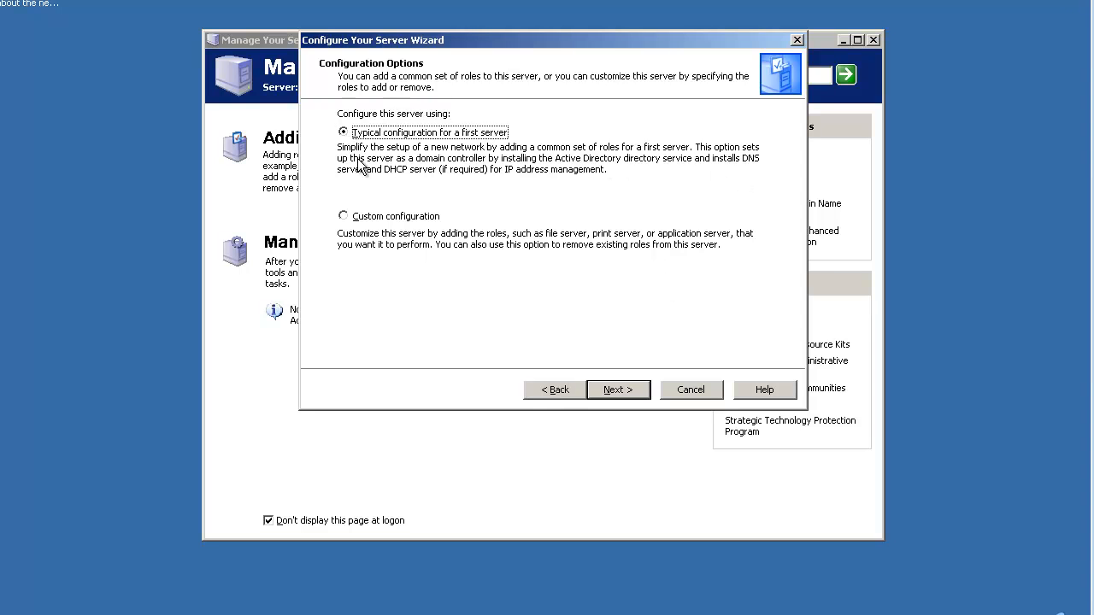
- Name the Active Directory domain Techknowledge.net and continue
{"action": "left_click", "coordinate": [617, 390]}
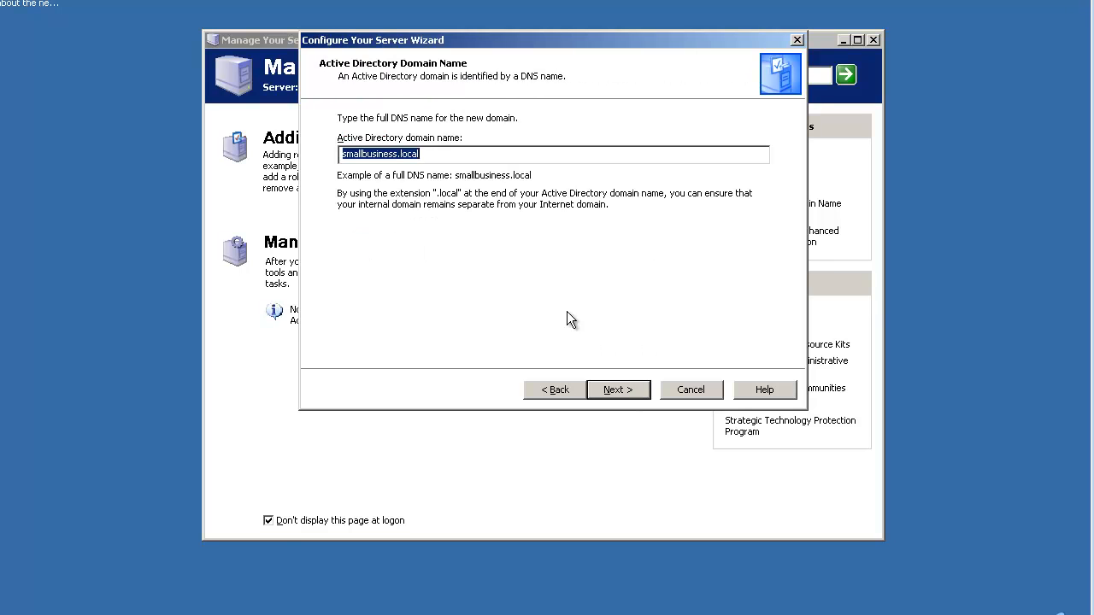
{"action": "mouse_move", "coordinate": [529, 203]}
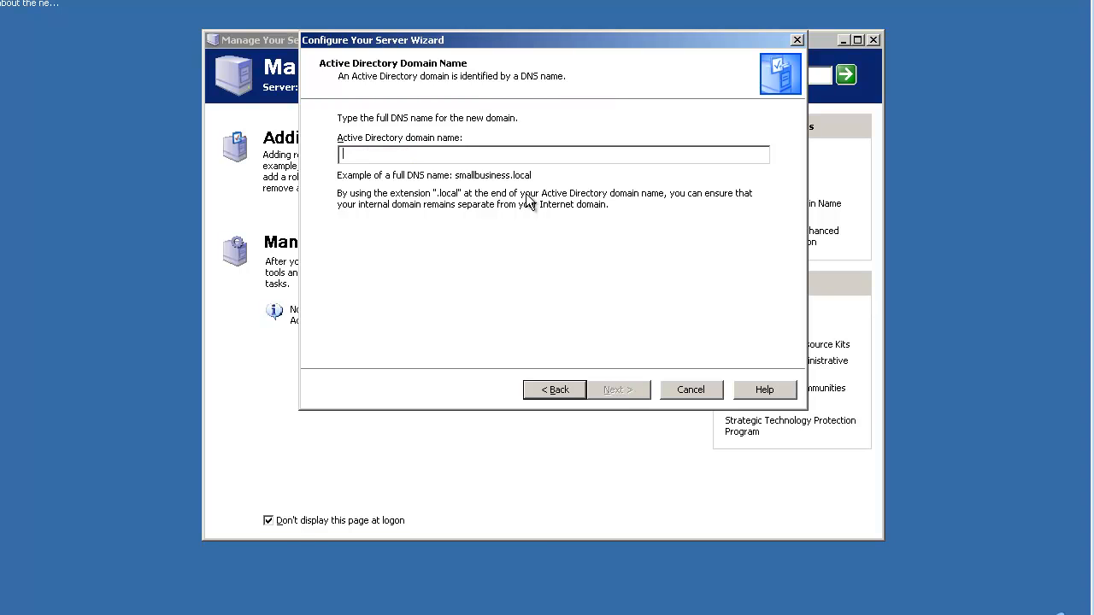
{"action": "type", "text": "TechK"}
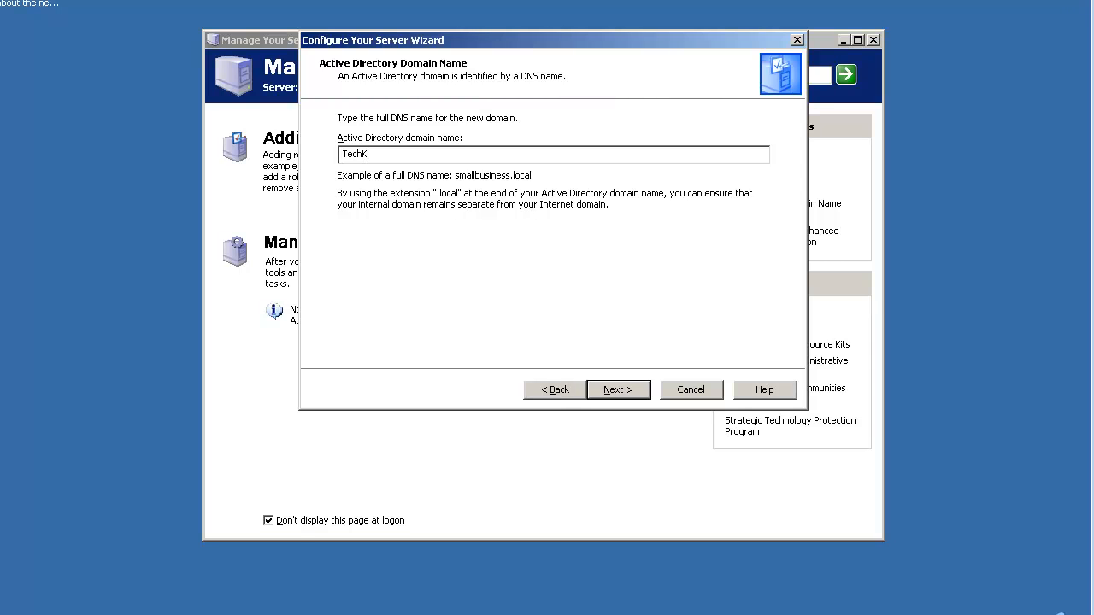
{"action": "type", "text": "nowledge."}
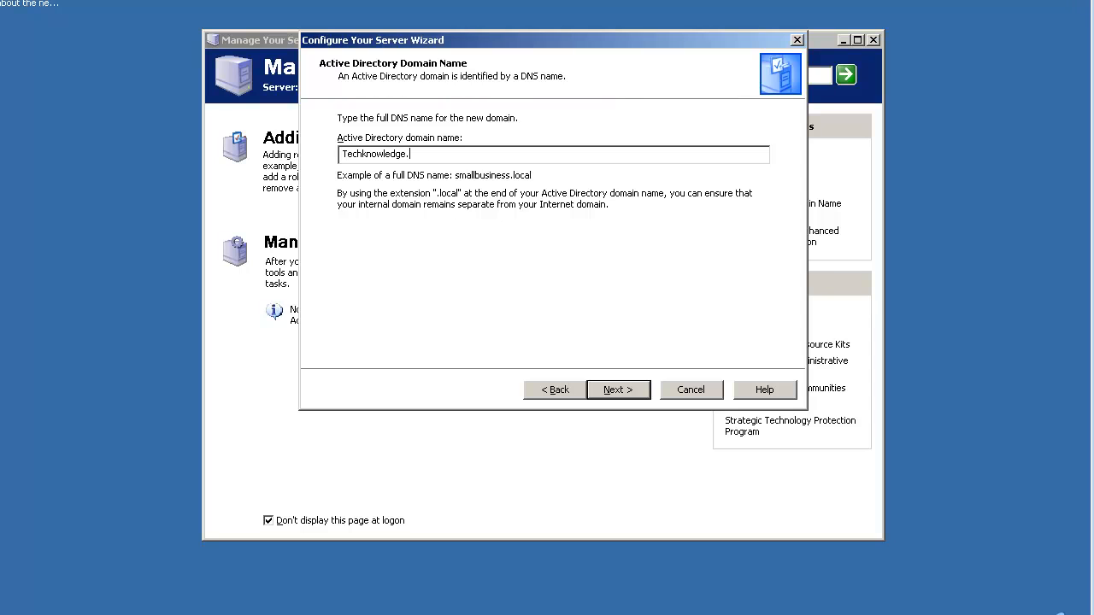
{"action": "type", "text": "net"}
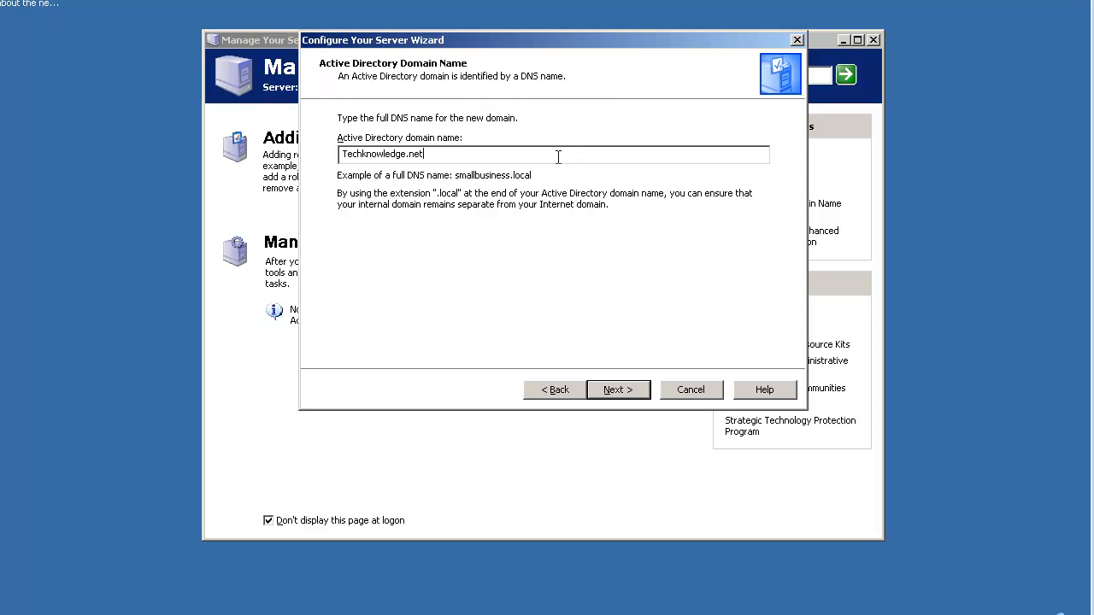
{"action": "mouse_move", "coordinate": [547, 186]}
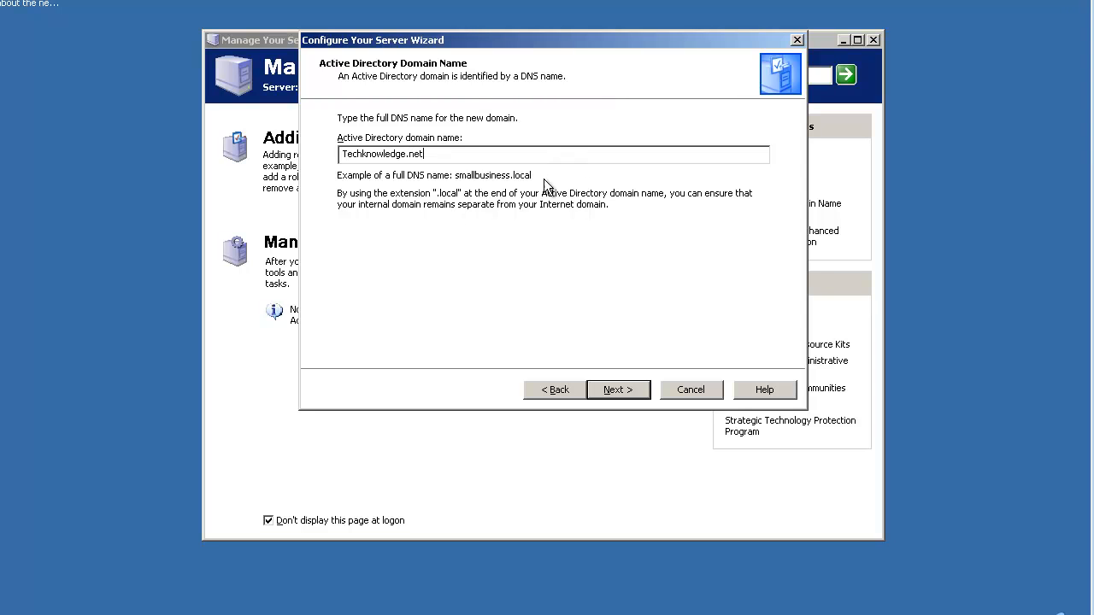
{"action": "mouse_move", "coordinate": [576, 238]}
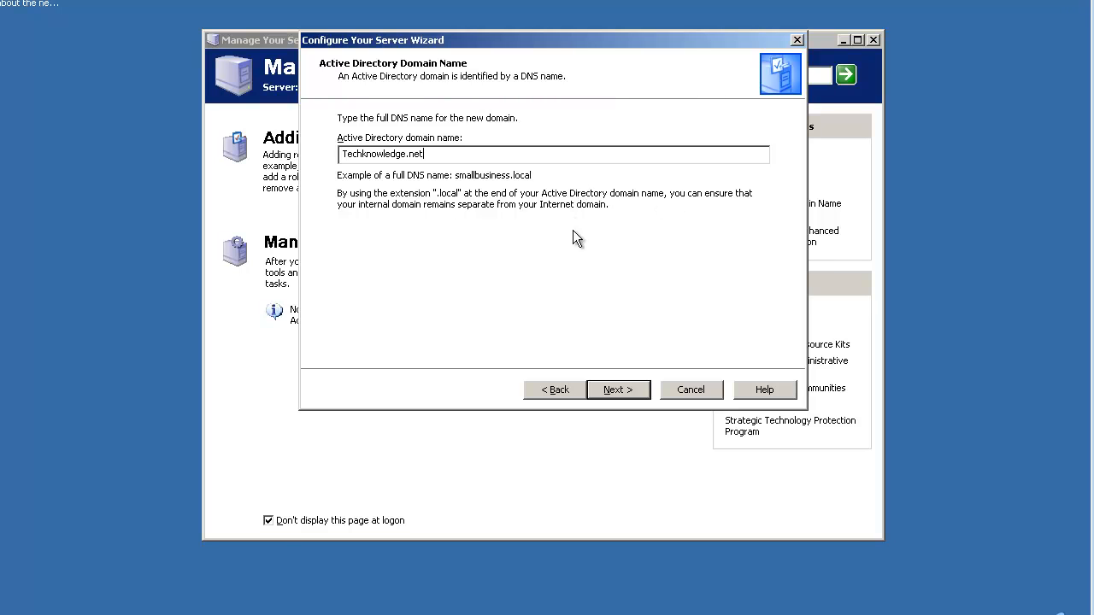
{"action": "mouse_move", "coordinate": [470, 185]}
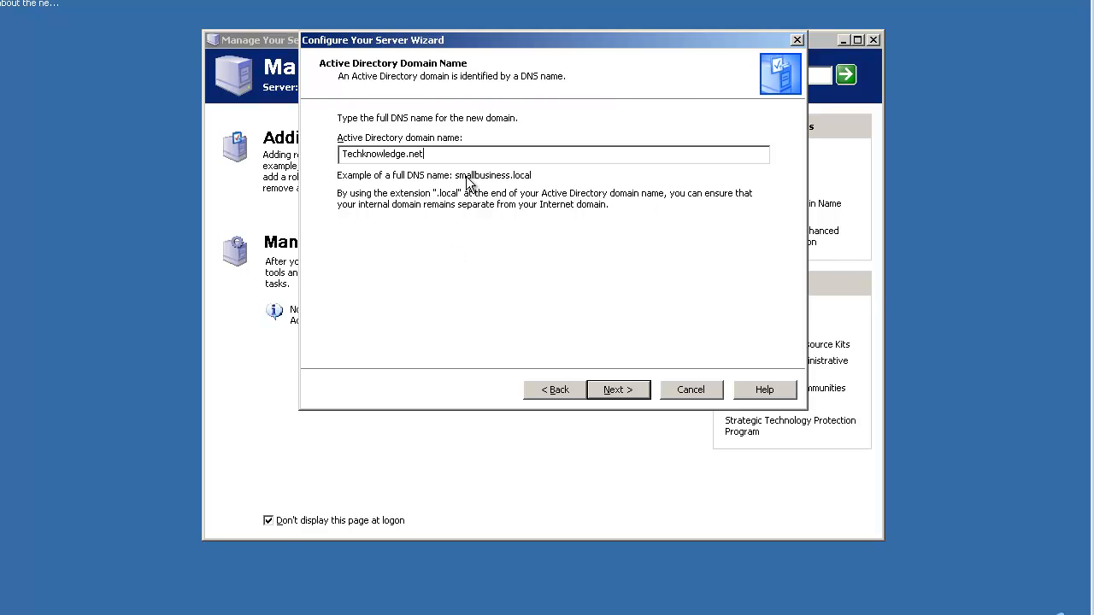
{"action": "mouse_move", "coordinate": [487, 184]}
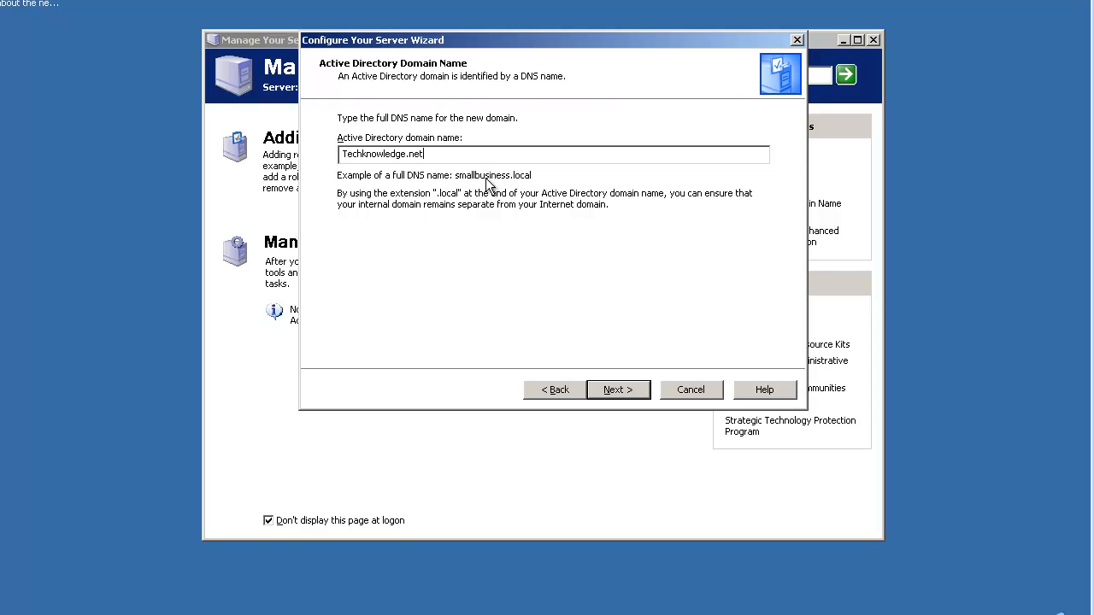
{"action": "mouse_move", "coordinate": [451, 154]}
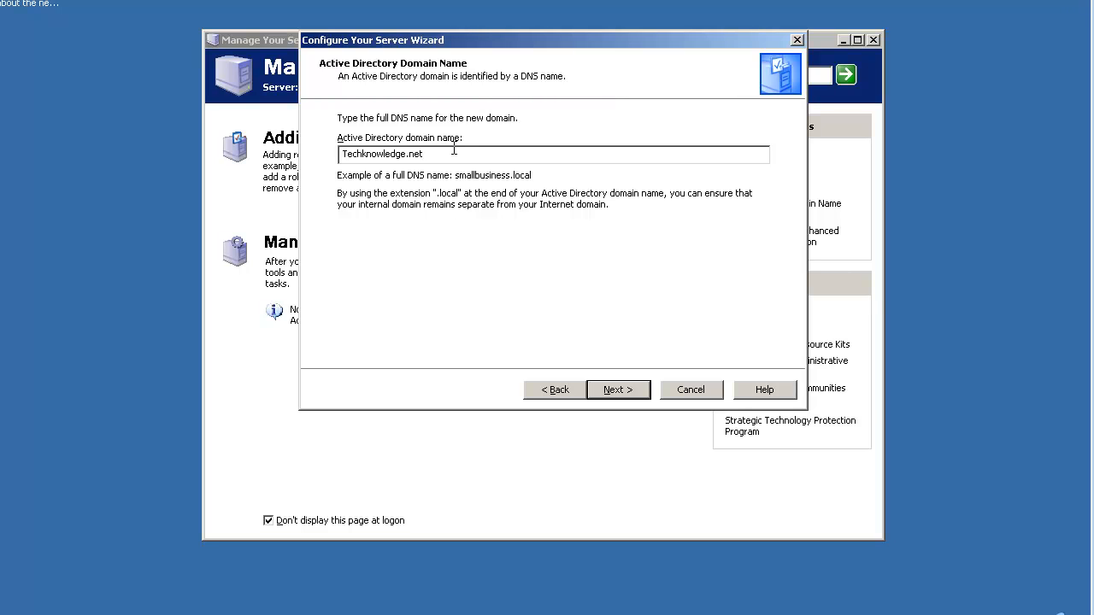
{"action": "mouse_move", "coordinate": [447, 202]}
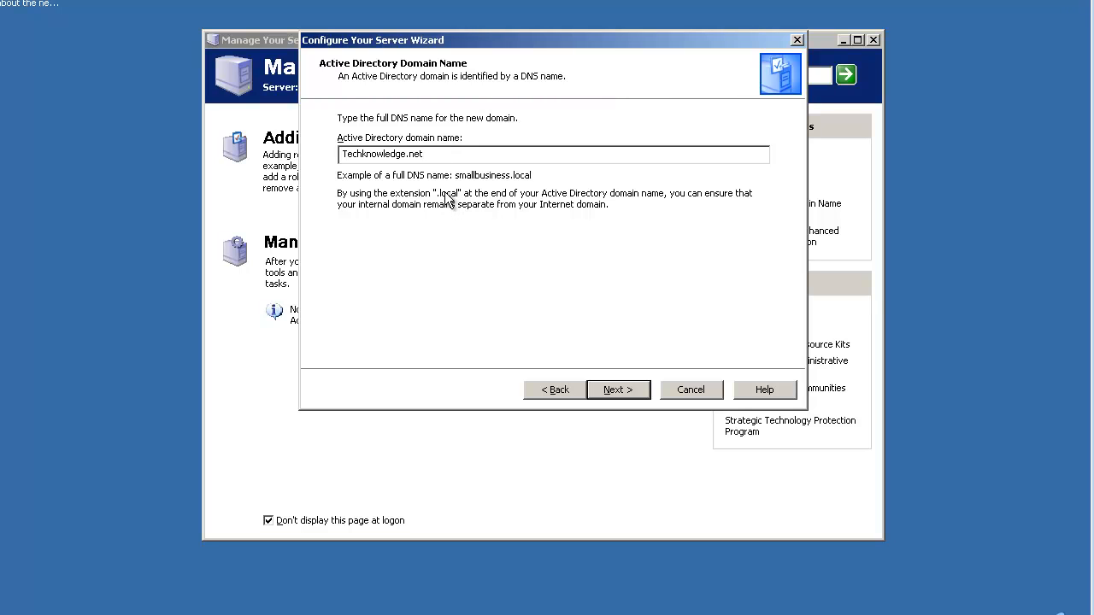
{"action": "mouse_move", "coordinate": [458, 212]}
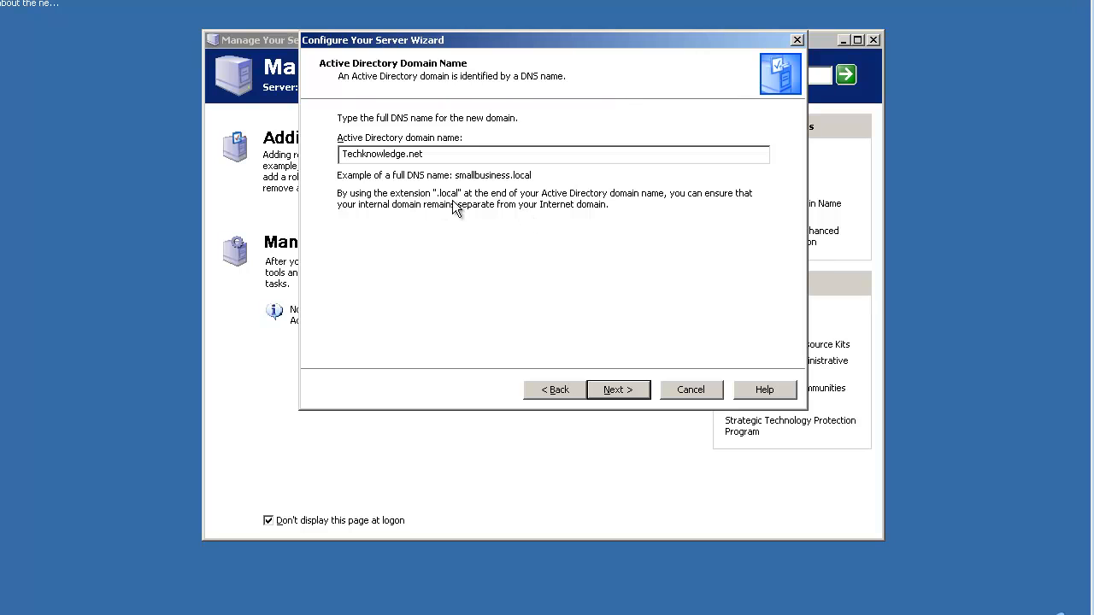
{"action": "mouse_move", "coordinate": [619, 390]}
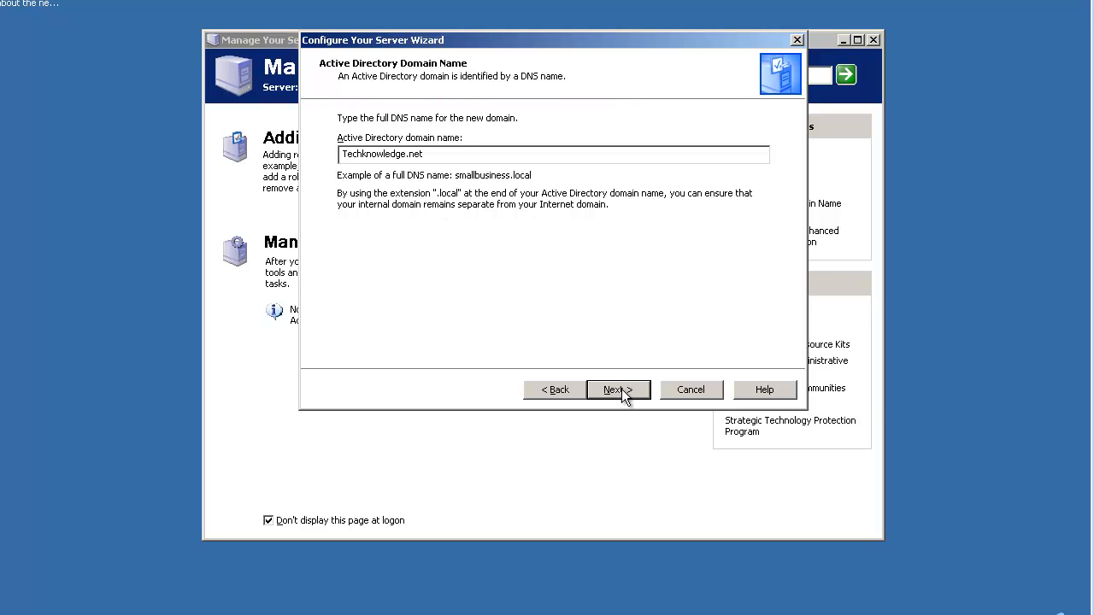
{"action": "left_click", "coordinate": [619, 390]}
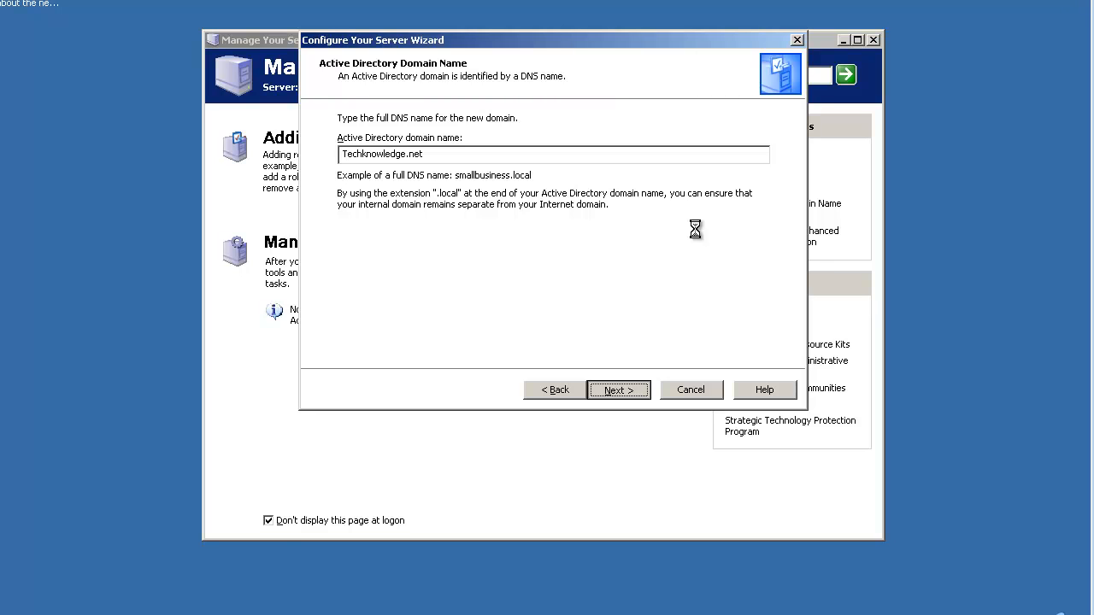
- Keep NetBIOS name TECHKNOWLEDGE and reach the Summary of Selections
{"action": "left_click", "coordinate": [619, 389]}
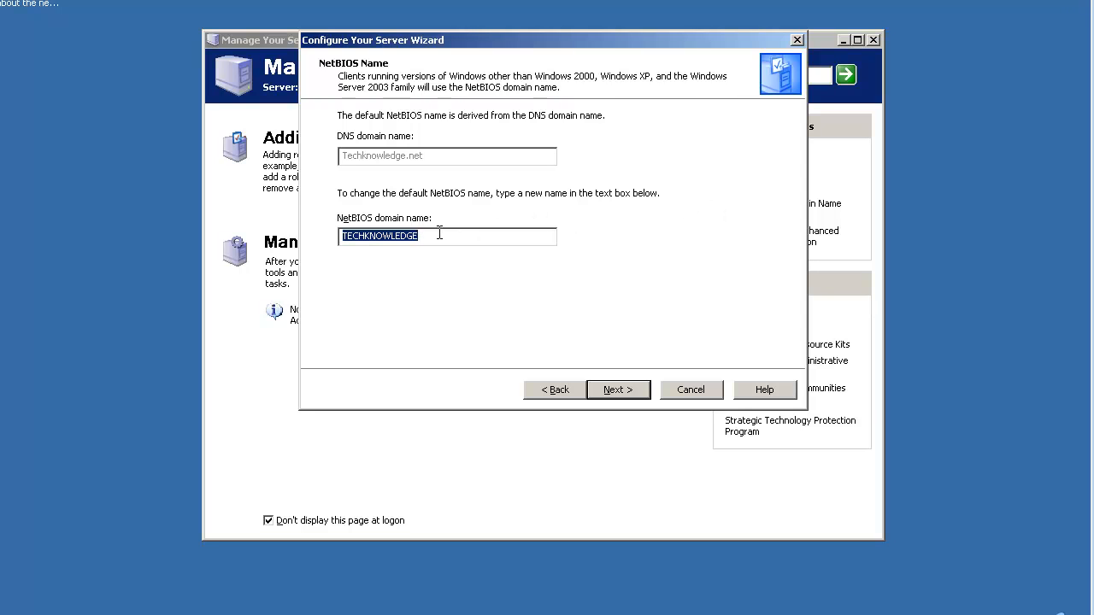
{"action": "mouse_move", "coordinate": [442, 225]}
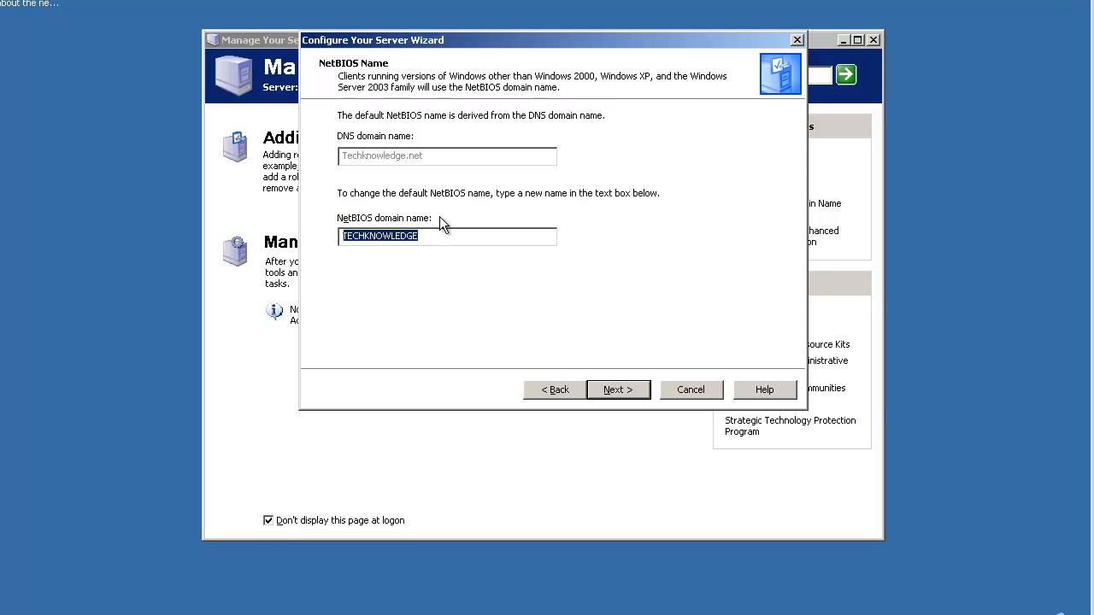
{"action": "mouse_move", "coordinate": [448, 213]}
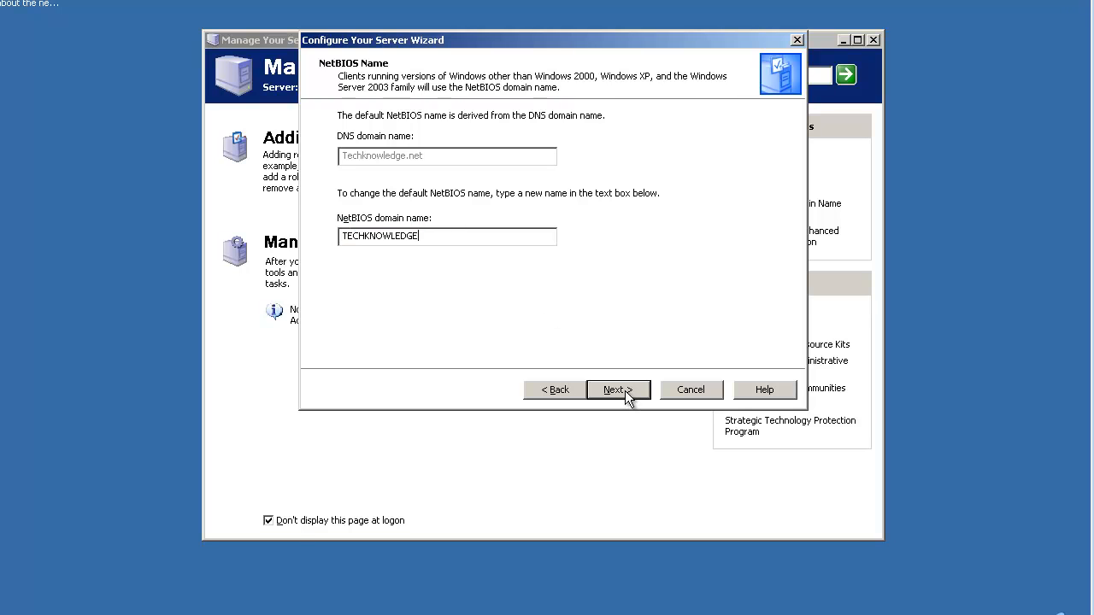
{"action": "left_click", "coordinate": [618, 389]}
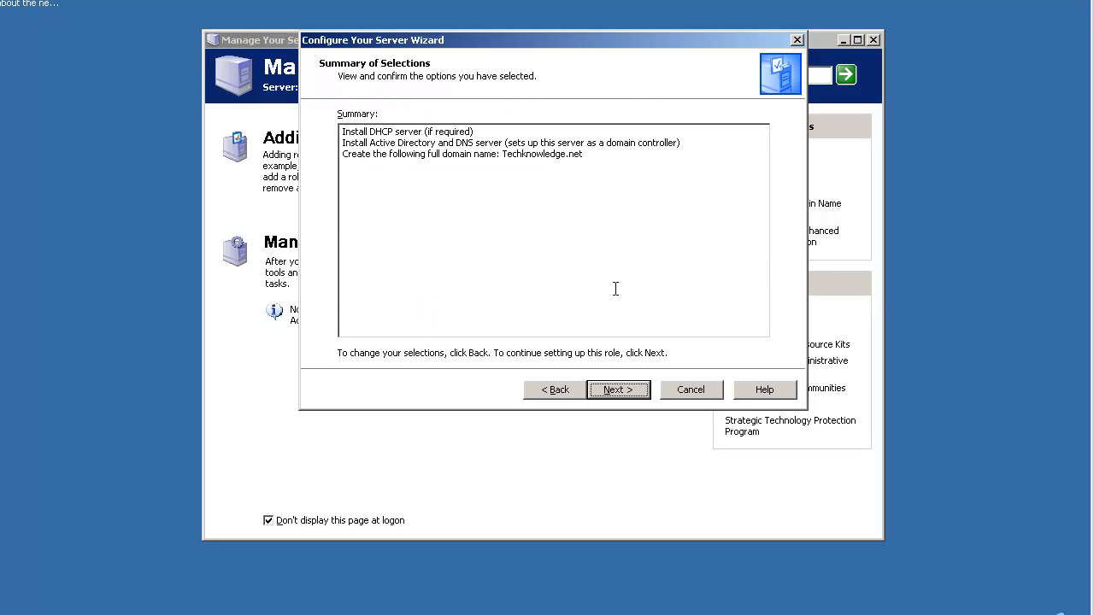
{"action": "mouse_move", "coordinate": [434, 65]}
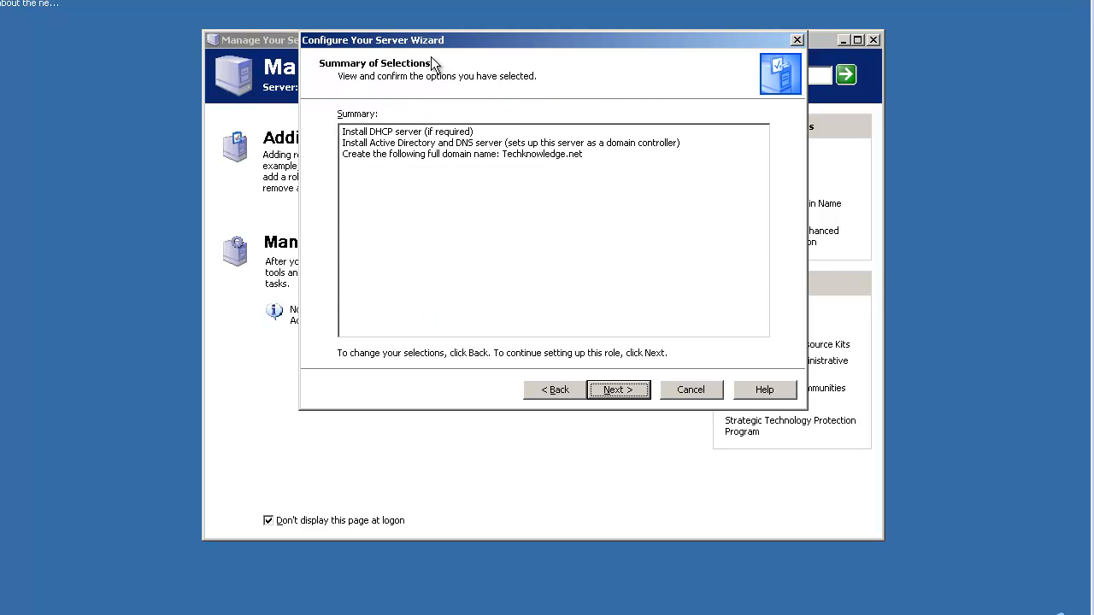
{"action": "mouse_move", "coordinate": [619, 404]}
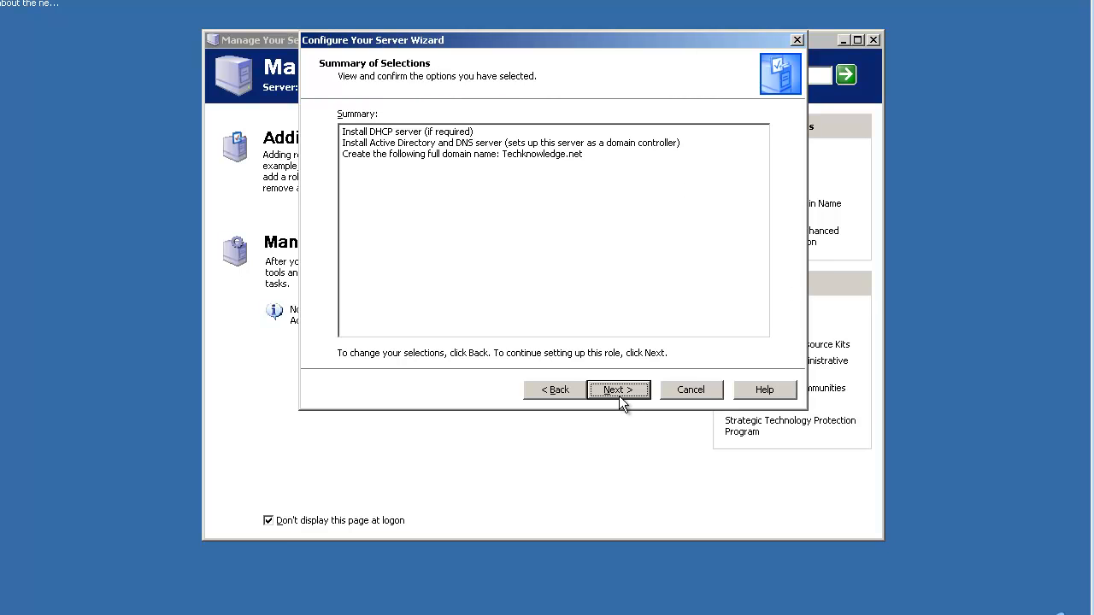
- Apply the selections, accept the restart warning and confirm the installation disc
{"action": "left_click", "coordinate": [617, 390]}
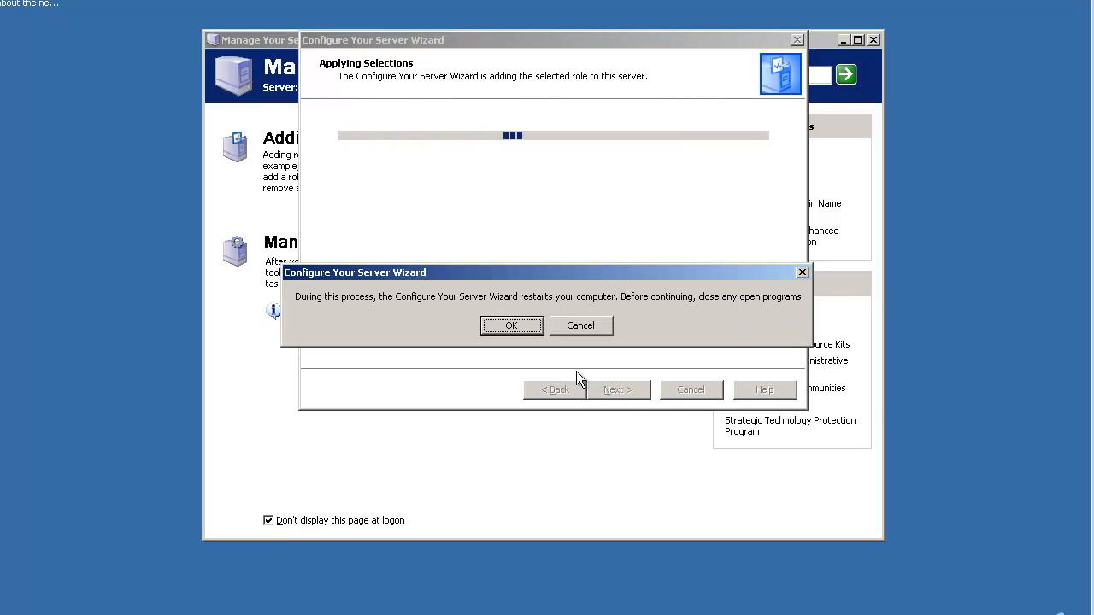
{"action": "mouse_move", "coordinate": [581, 308]}
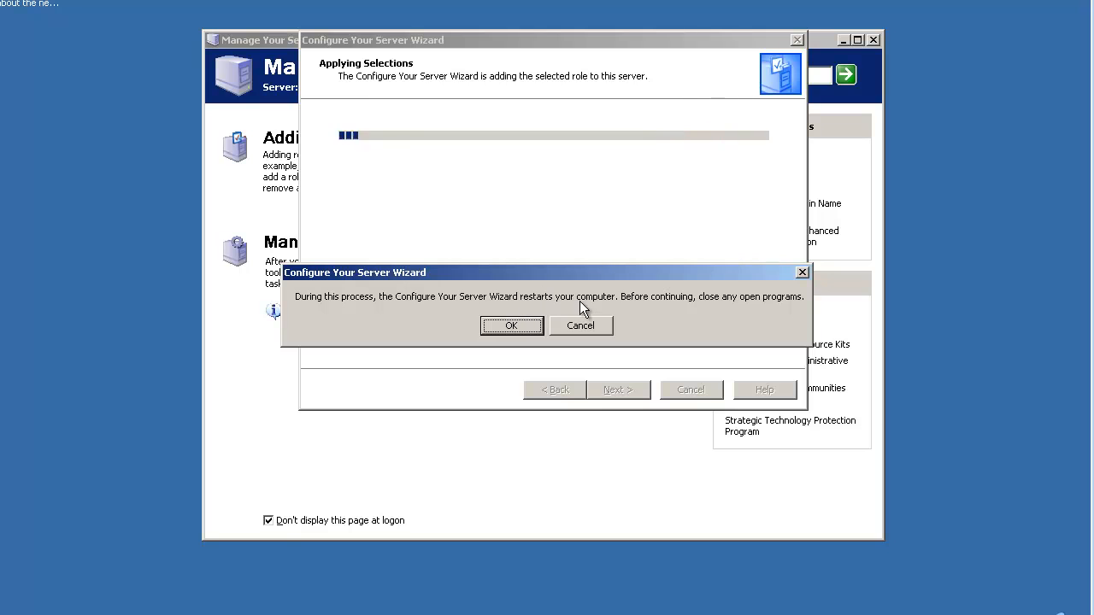
{"action": "mouse_move", "coordinate": [608, 286]}
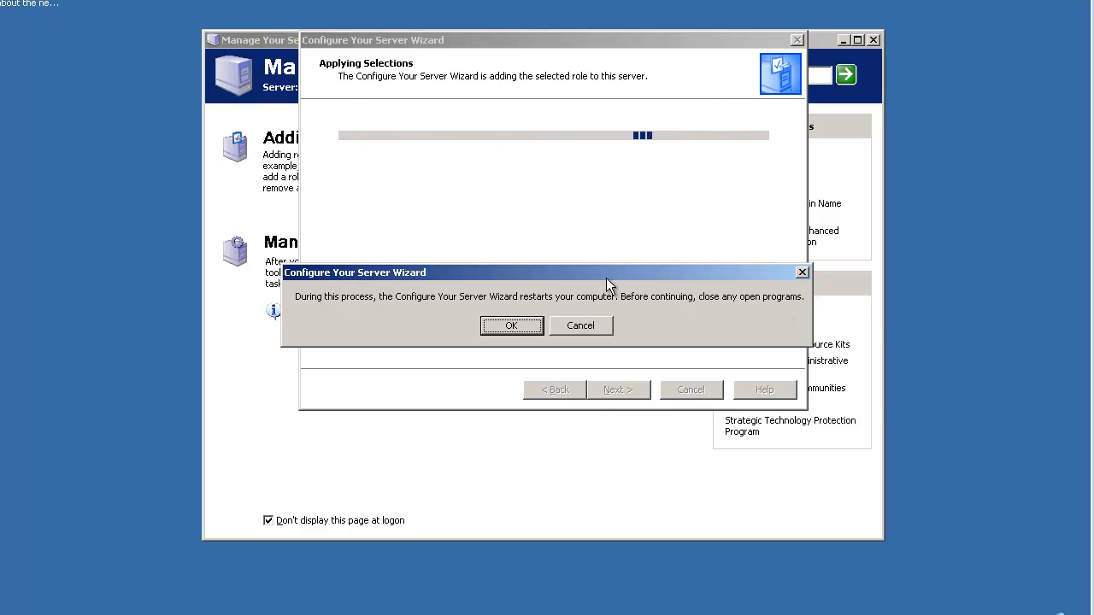
{"action": "mouse_move", "coordinate": [511, 325]}
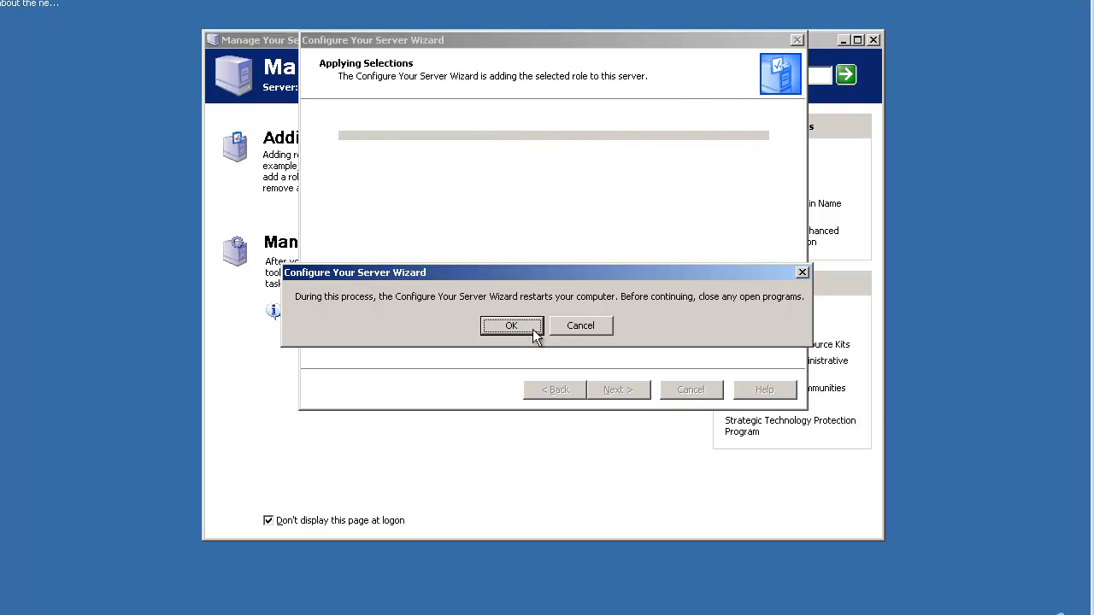
{"action": "left_click", "coordinate": [511, 325]}
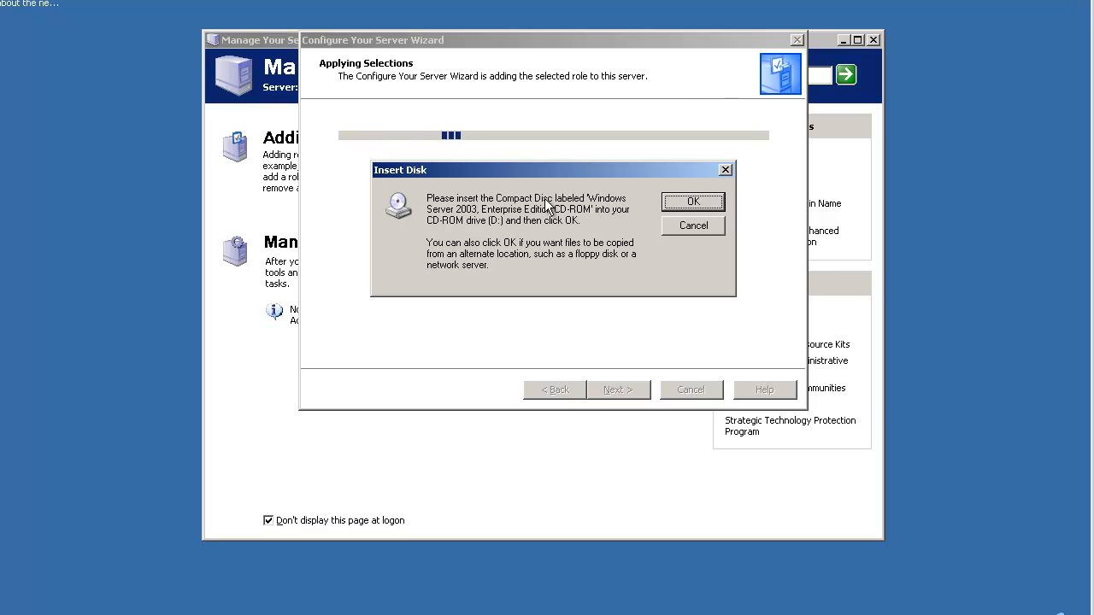
{"action": "mouse_move", "coordinate": [607, 213]}
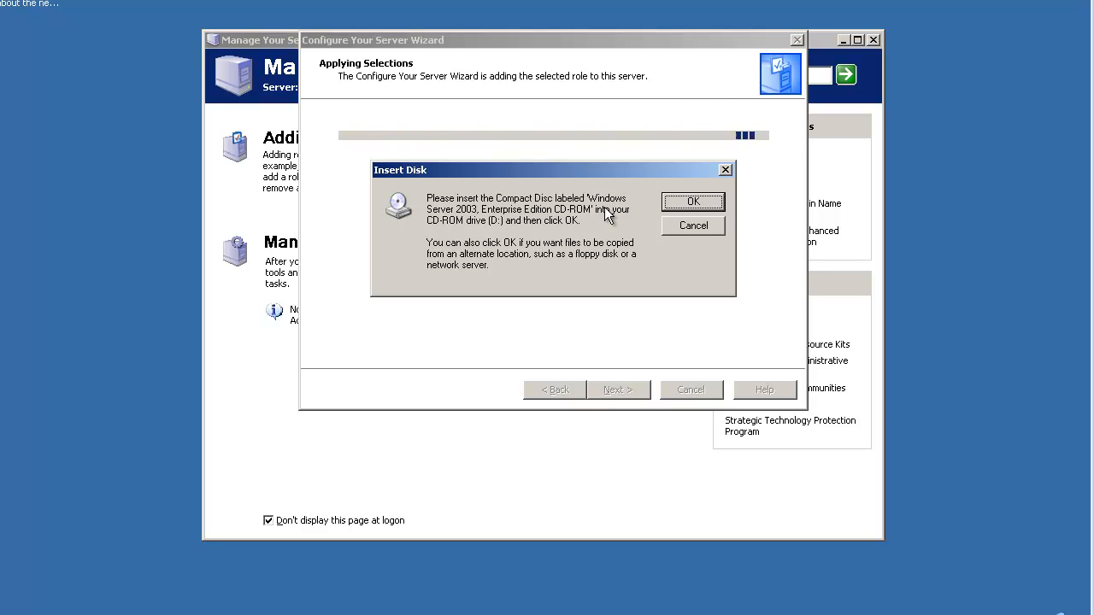
{"action": "mouse_move", "coordinate": [643, 209]}
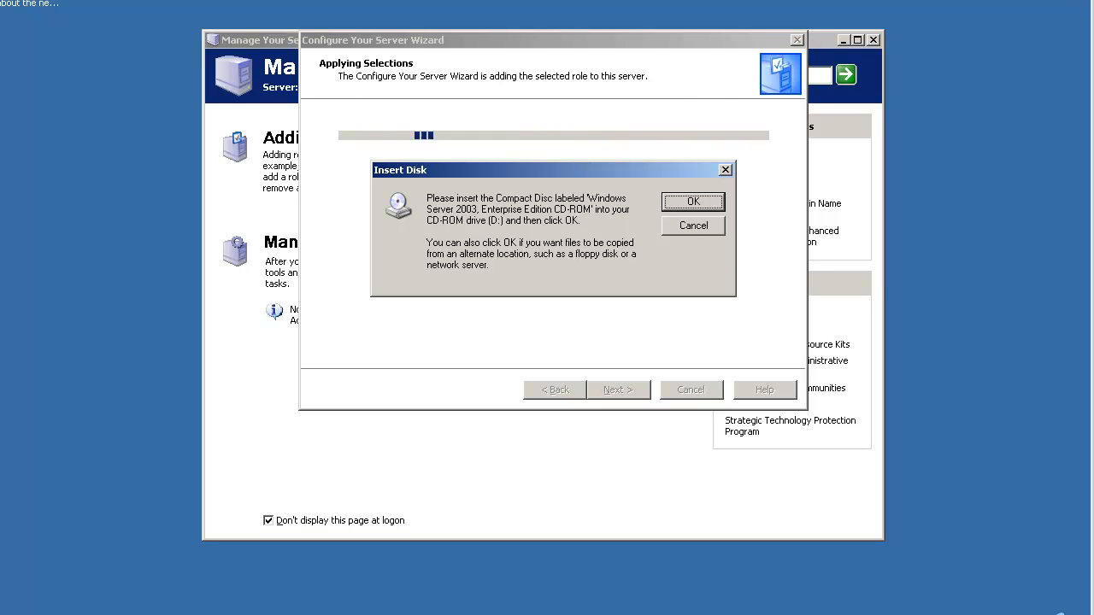
{"action": "left_click", "coordinate": [692, 202]}
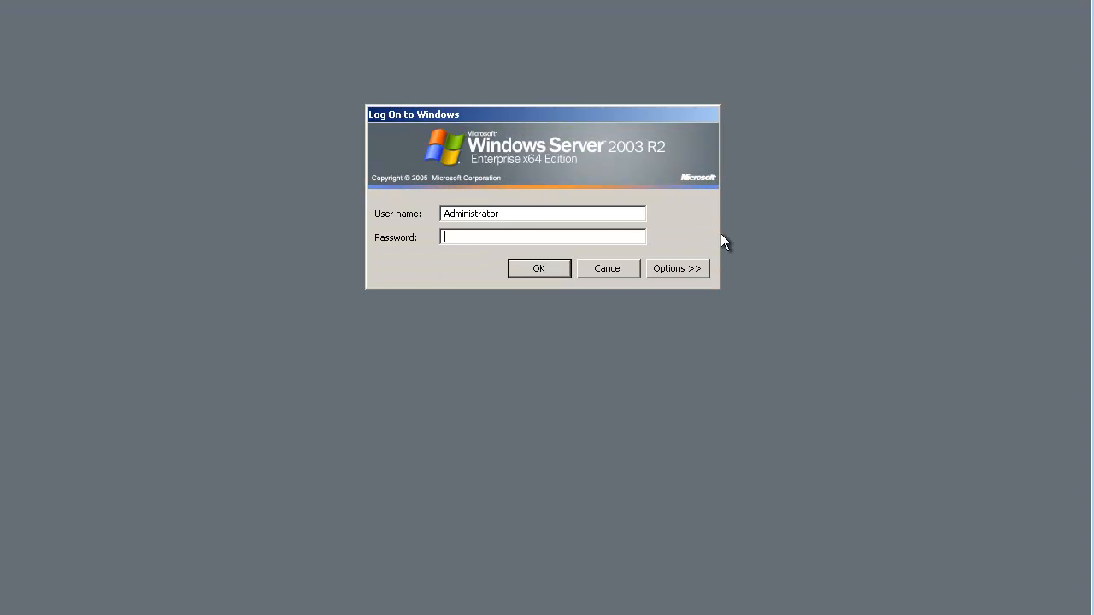
- Log on as Administrator so the wizard reports DHCP, Active Directory and DNS complete
{"action": "type", "text": "*"}
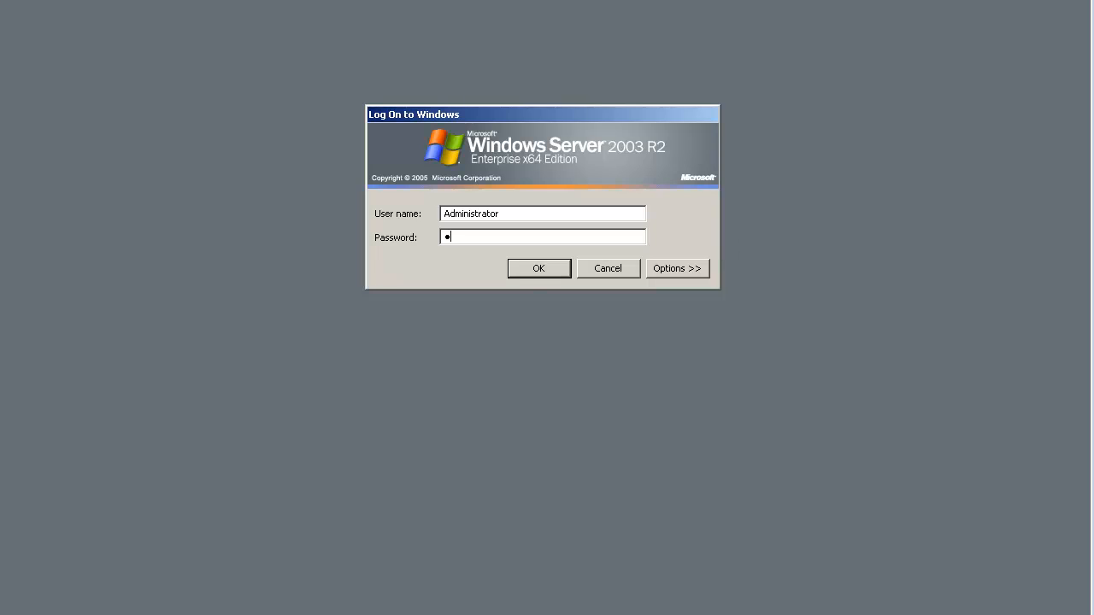
{"action": "left_click", "coordinate": [538, 267]}
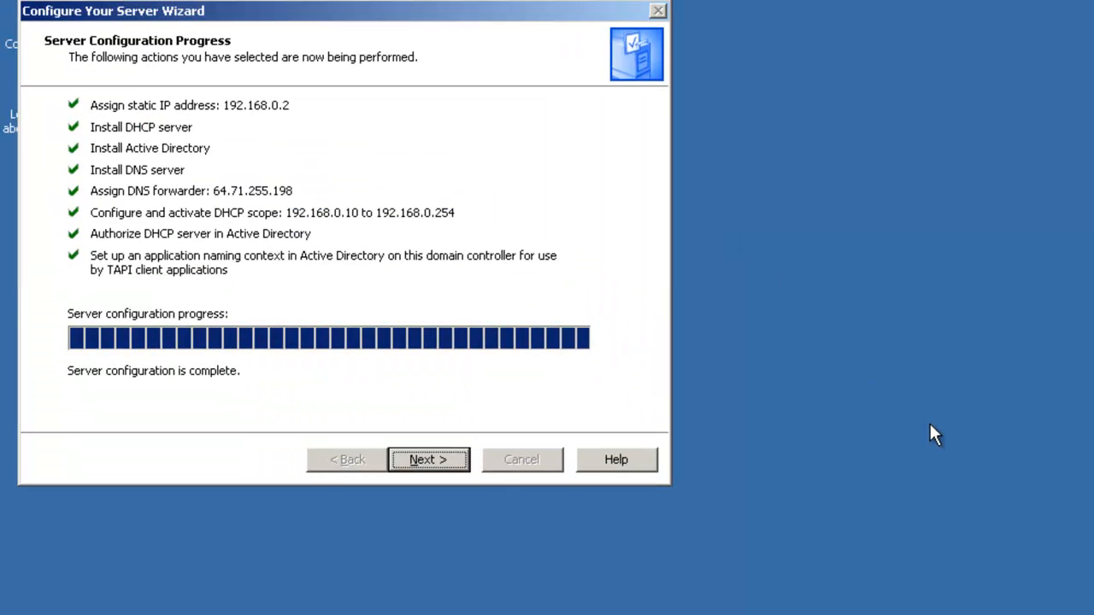
{"action": "mouse_move", "coordinate": [923, 438]}
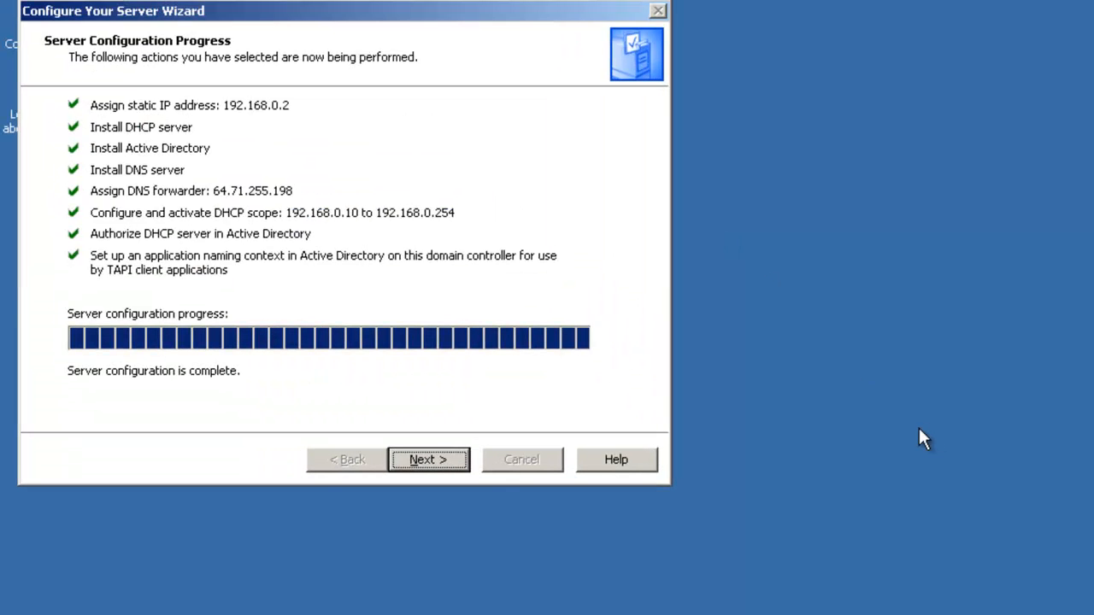
{"action": "mouse_move", "coordinate": [438, 487]}
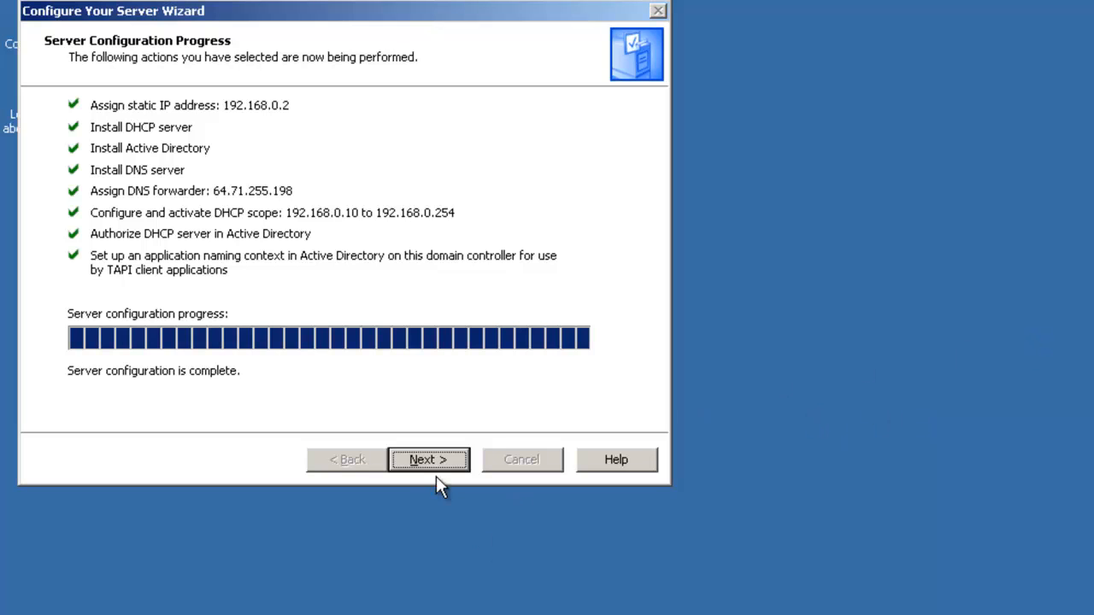
- Reach 'This Server is Now Configured' and view the suggested next steps
{"action": "left_click", "coordinate": [427, 460]}
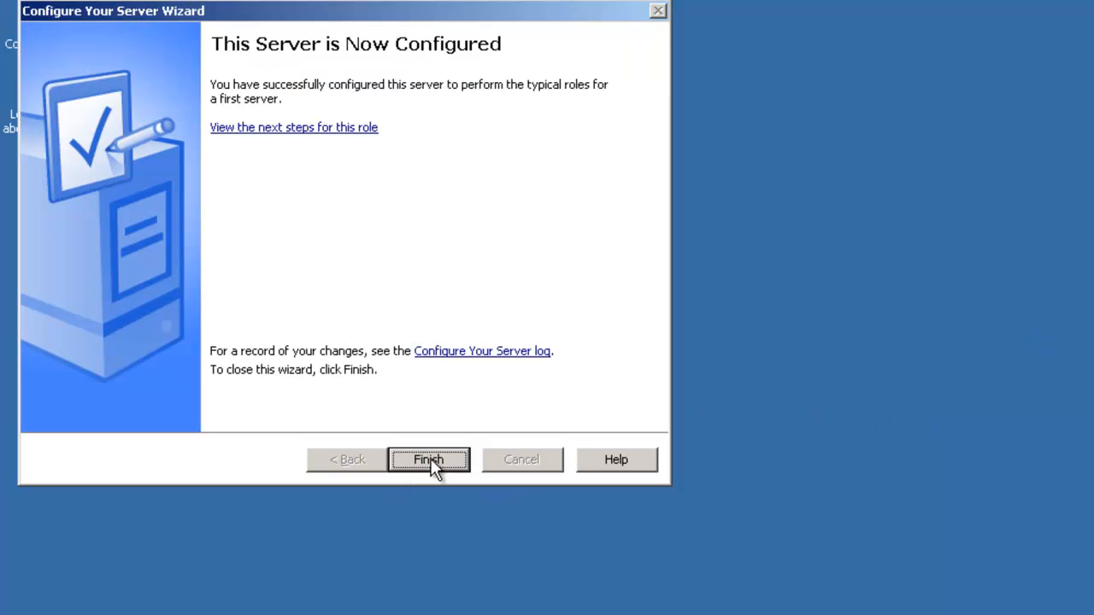
{"action": "mouse_move", "coordinate": [555, 17]}
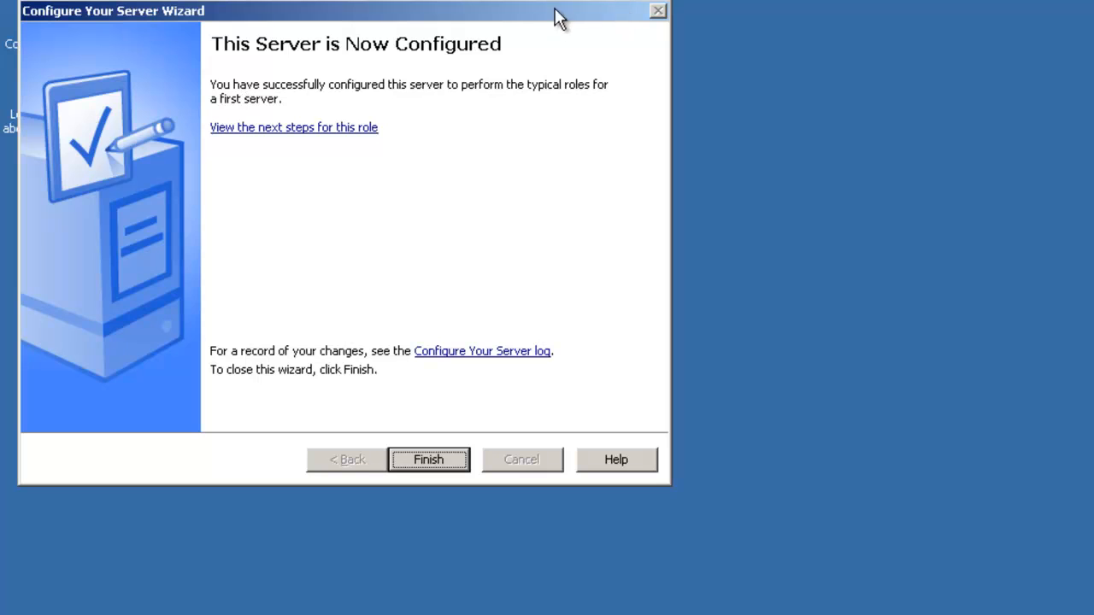
{"action": "mouse_move", "coordinate": [253, 128]}
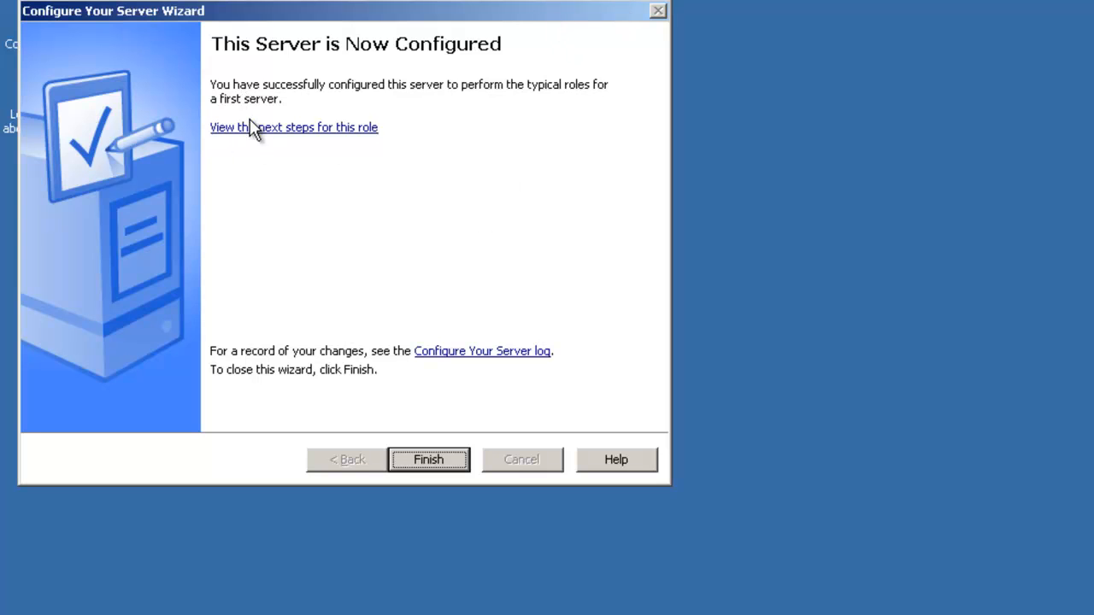
{"action": "mouse_move", "coordinate": [421, 204]}
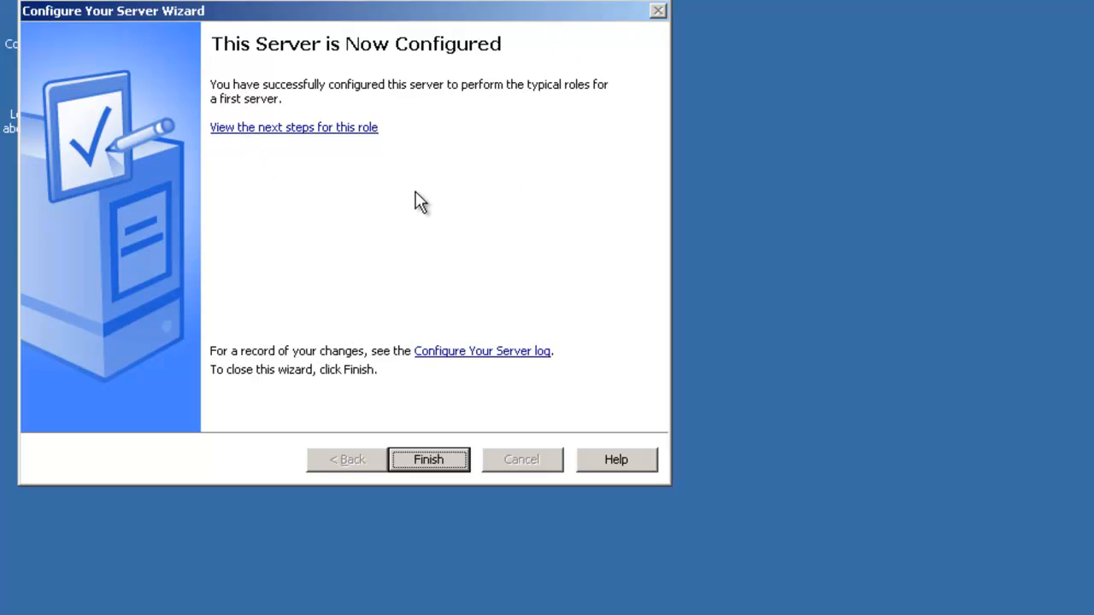
{"action": "mouse_move", "coordinate": [272, 136]}
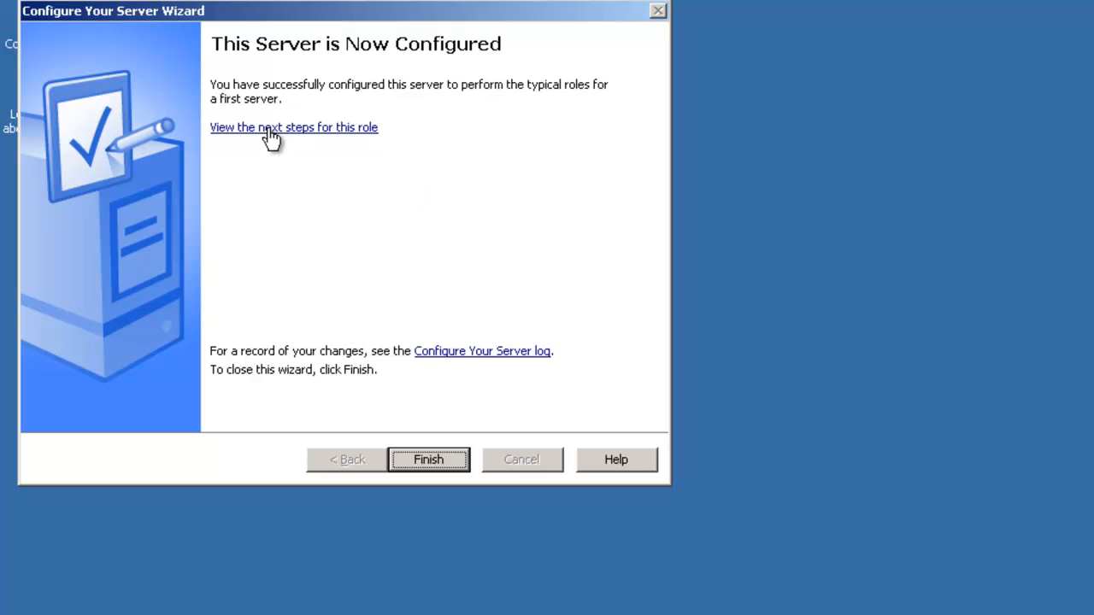
{"action": "left_click", "coordinate": [294, 127]}
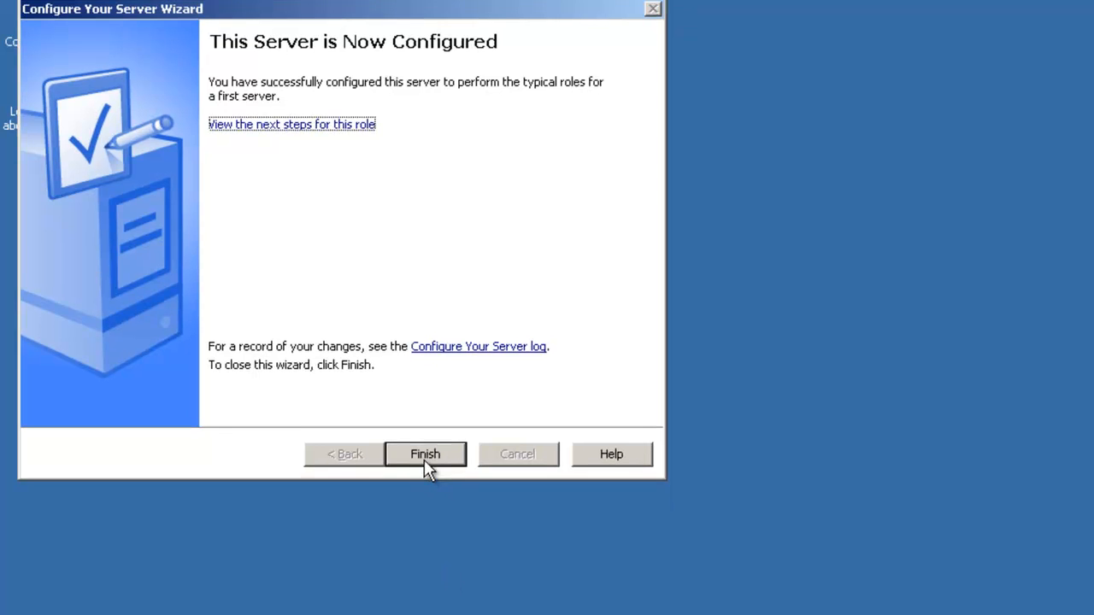
- Finish the wizard, review Domain Controller, DNS and DHCP roles, and close Manage Your Server
{"action": "left_click", "coordinate": [424, 455]}
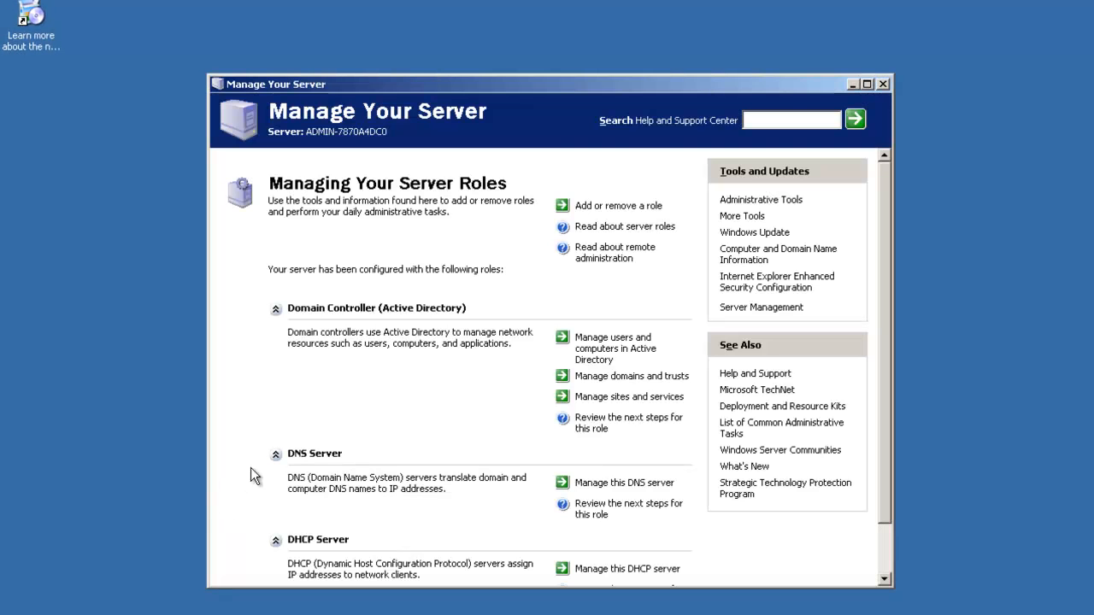
{"action": "mouse_move", "coordinate": [471, 152]}
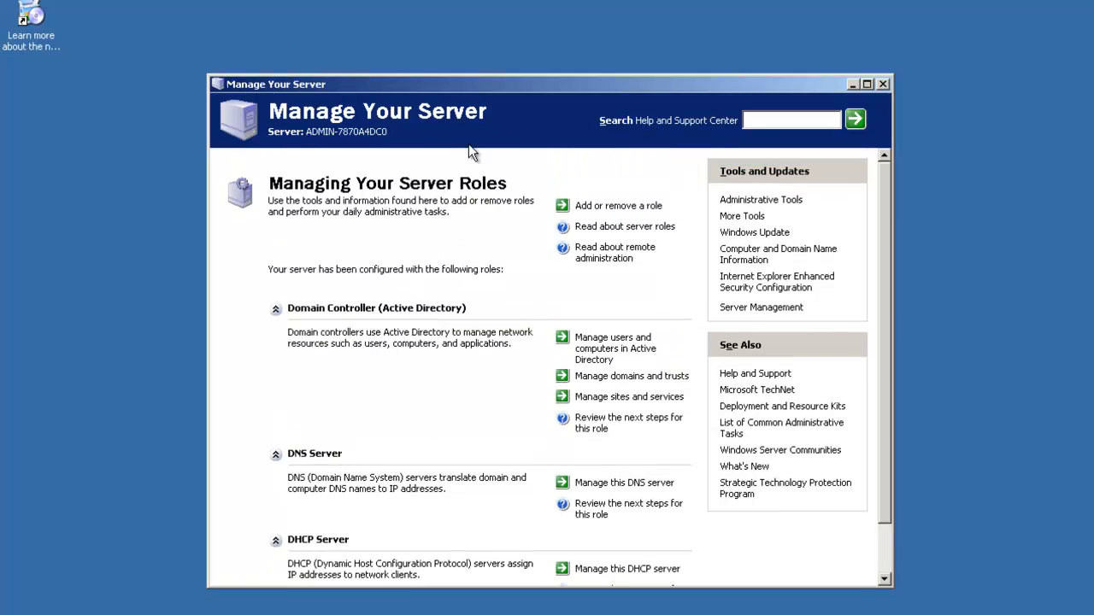
{"action": "scroll", "scroll_direction": "down", "scroll_amount": 3}
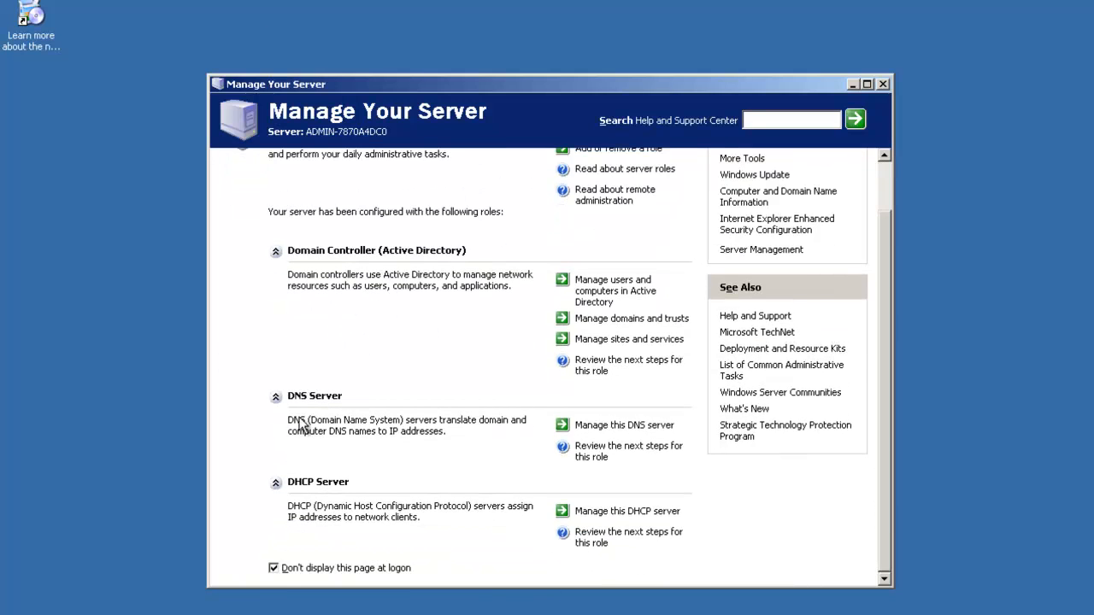
{"action": "mouse_move", "coordinate": [500, 289]}
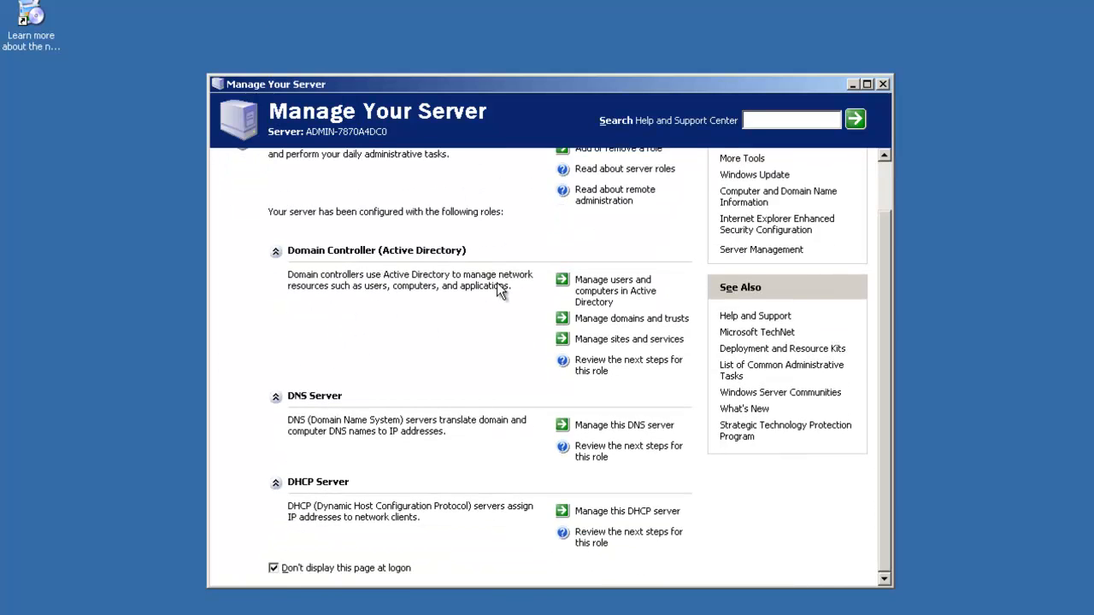
{"action": "mouse_move", "coordinate": [384, 248]}
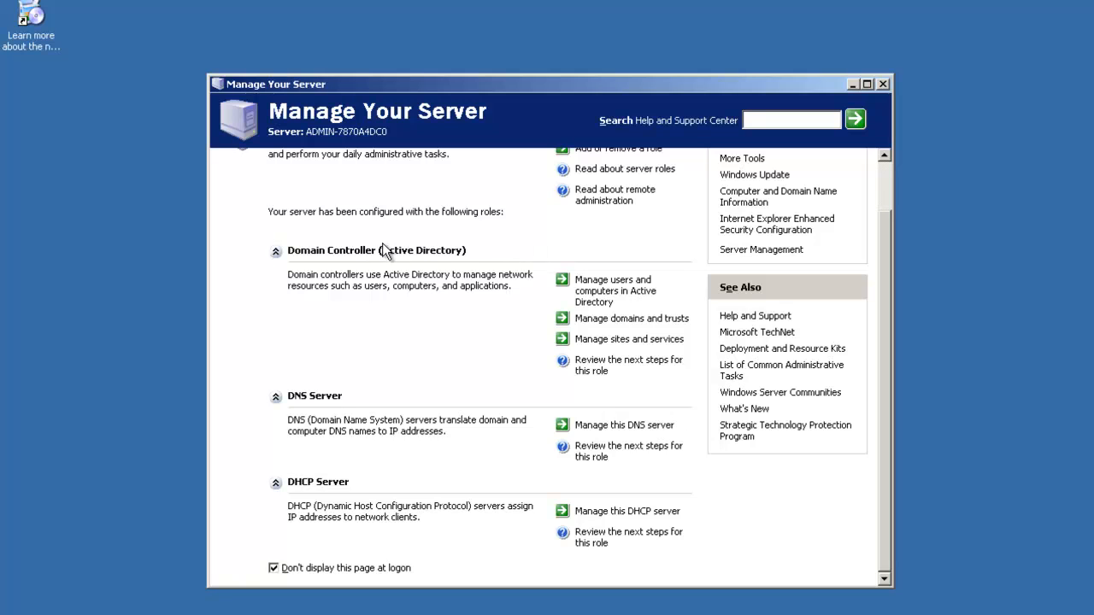
{"action": "mouse_move", "coordinate": [356, 475]}
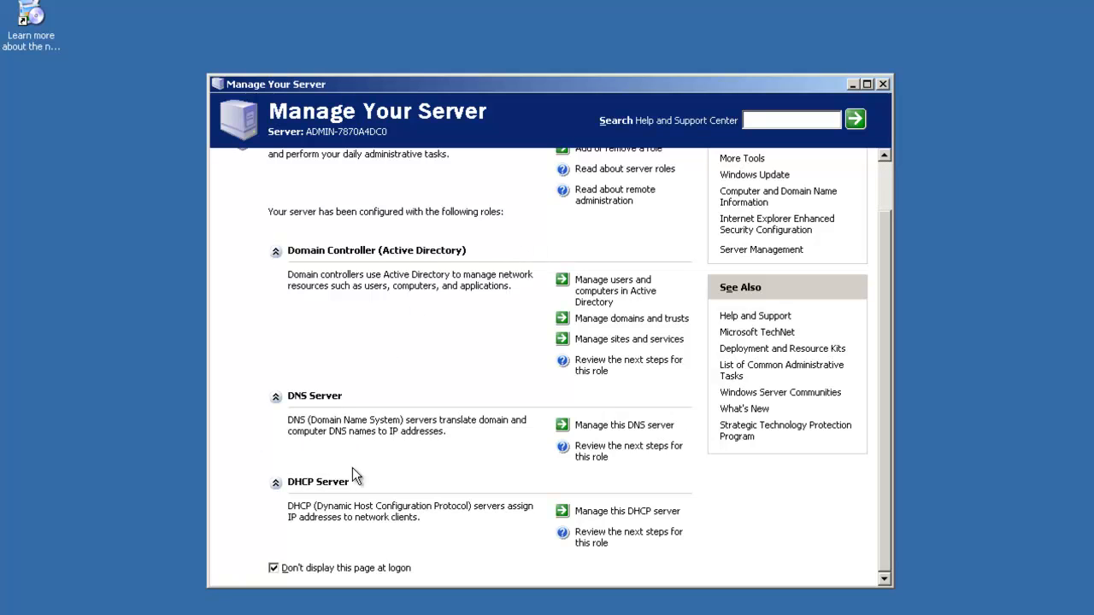
{"action": "mouse_move", "coordinate": [598, 359]}
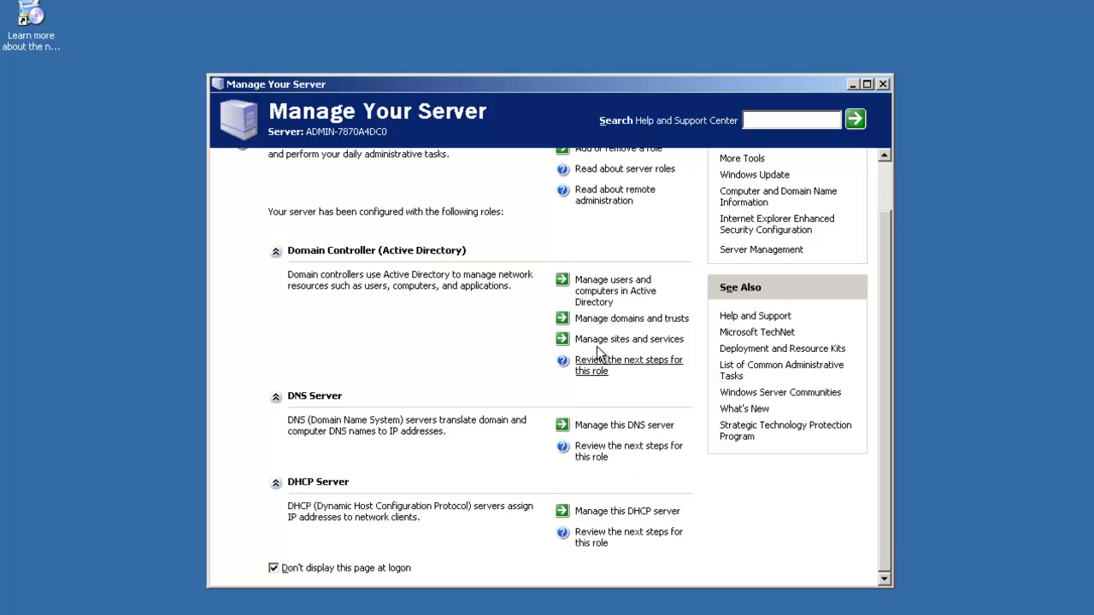
{"action": "mouse_move", "coordinate": [633, 321]}
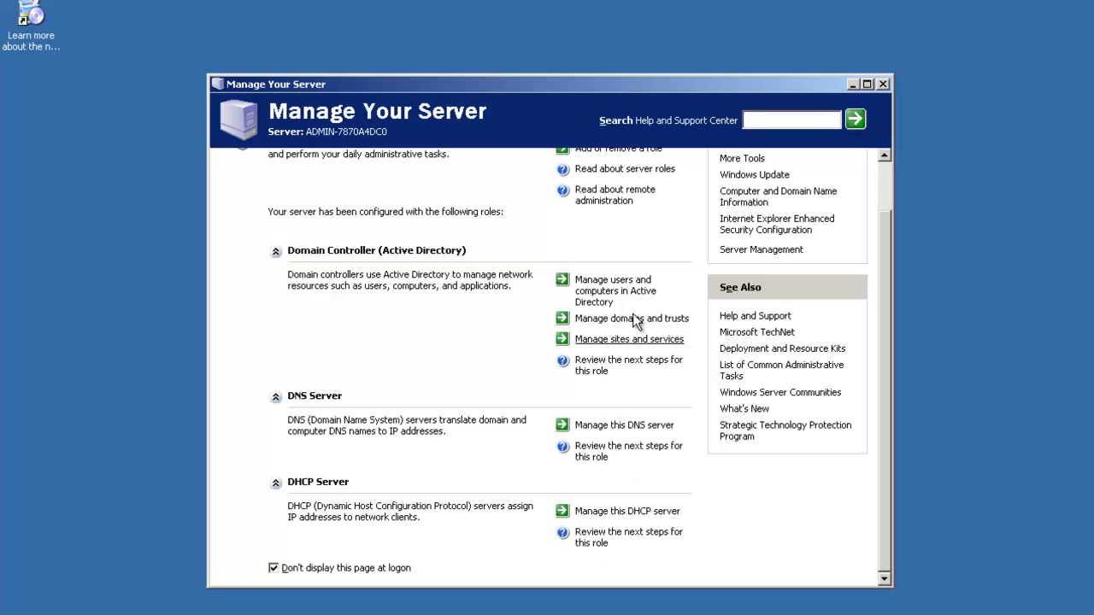
{"action": "mouse_move", "coordinate": [632, 318]}
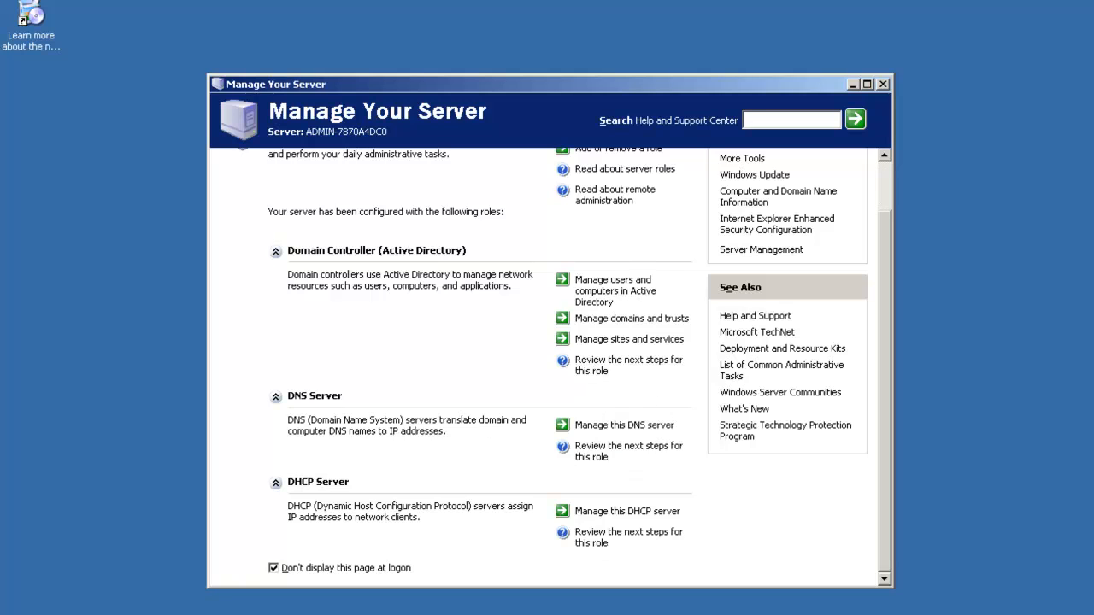
{"action": "mouse_move", "coordinate": [796, 175]}
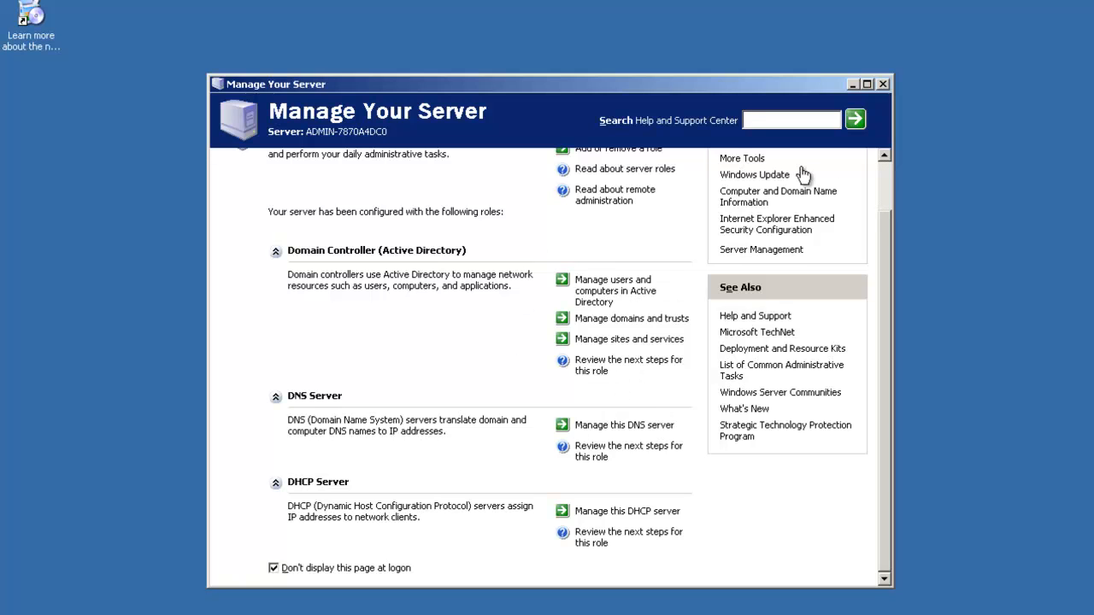
{"action": "left_click", "coordinate": [882, 84]}
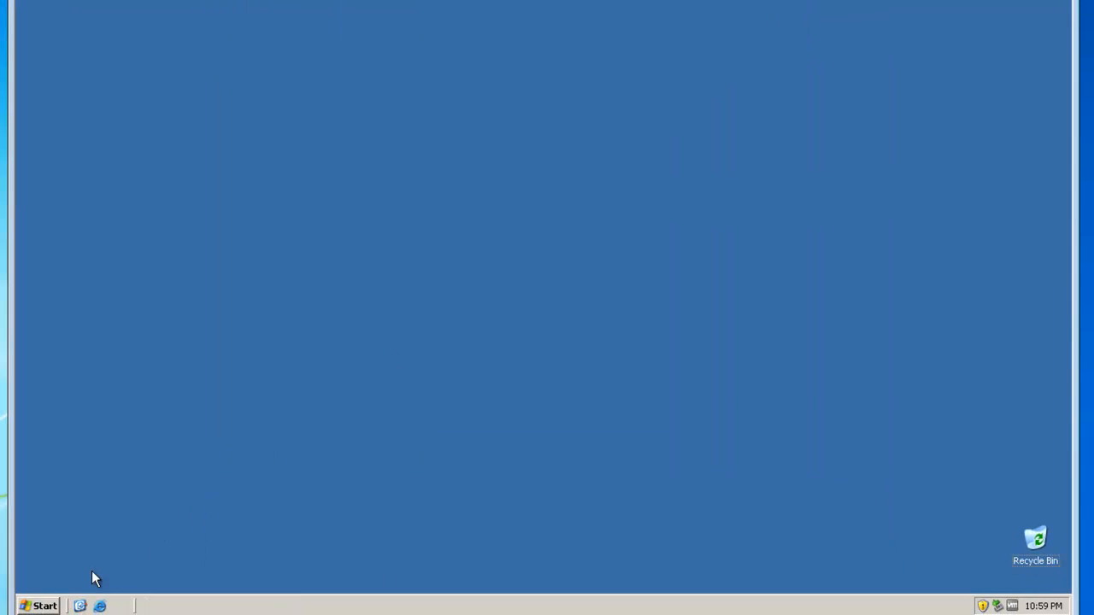
- Expand Start > Administrative Tools showing DNS, DHCP and Active Directory consoles
{"action": "left_click", "coordinate": [39, 605]}
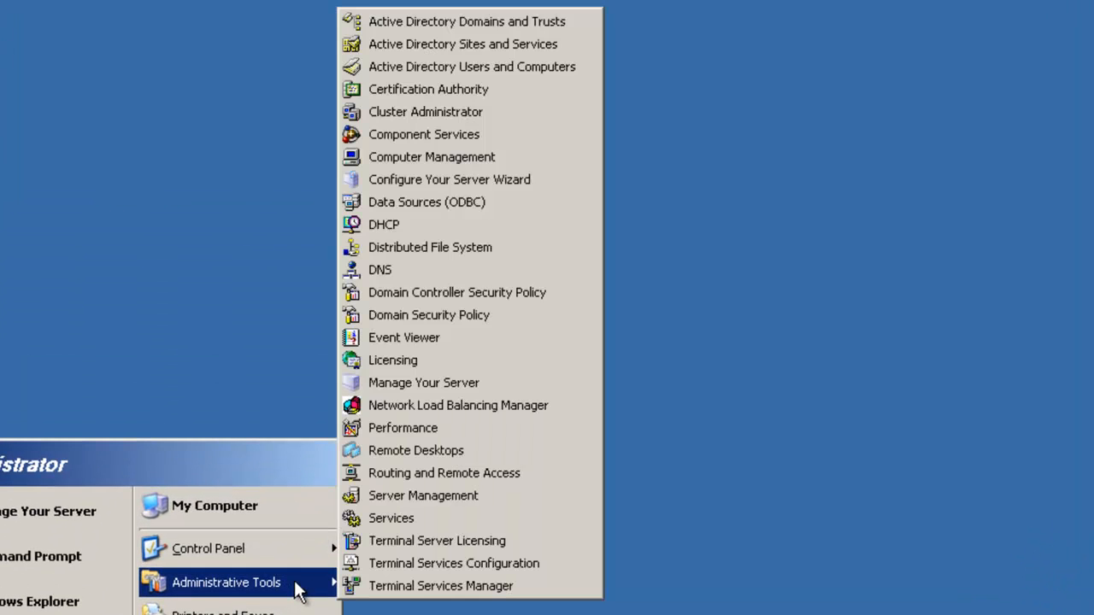
{"action": "mouse_move", "coordinate": [390, 518]}
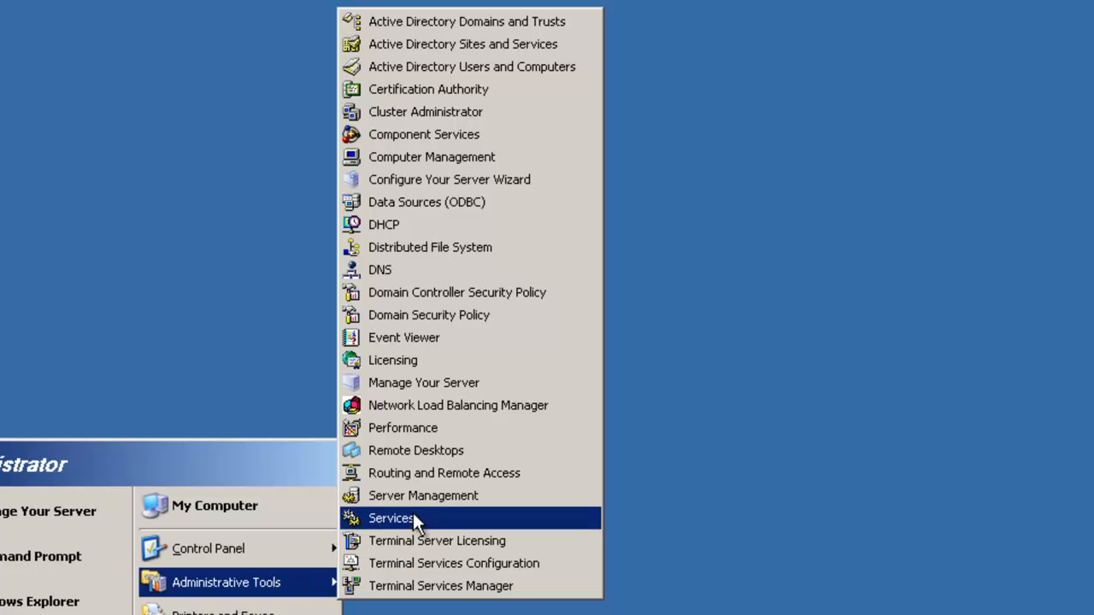
{"action": "mouse_move", "coordinate": [379, 270]}
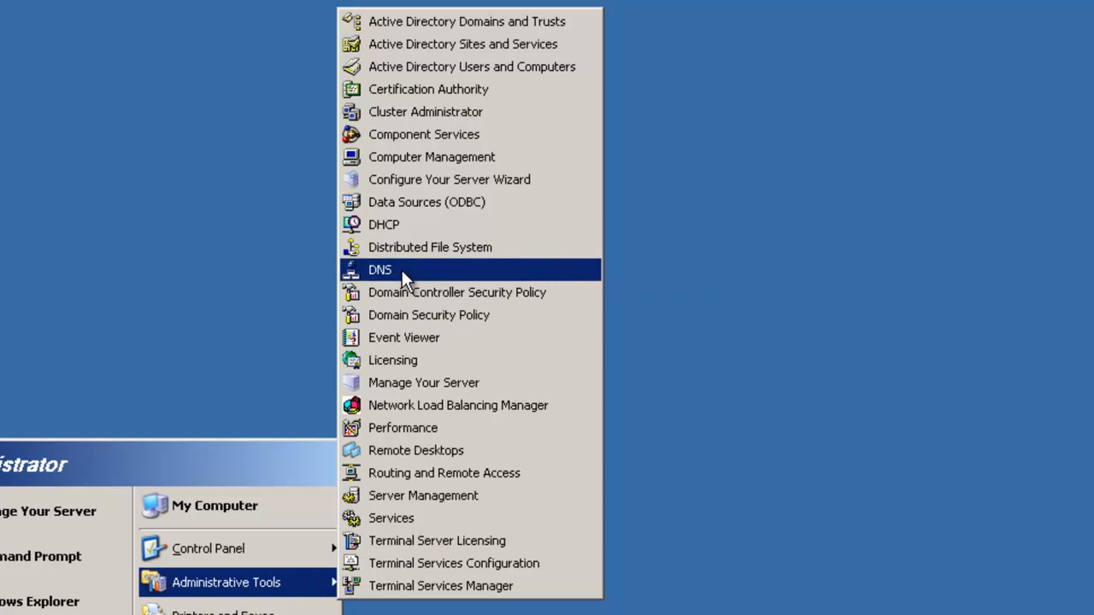
{"action": "mouse_move", "coordinate": [351, 275]}
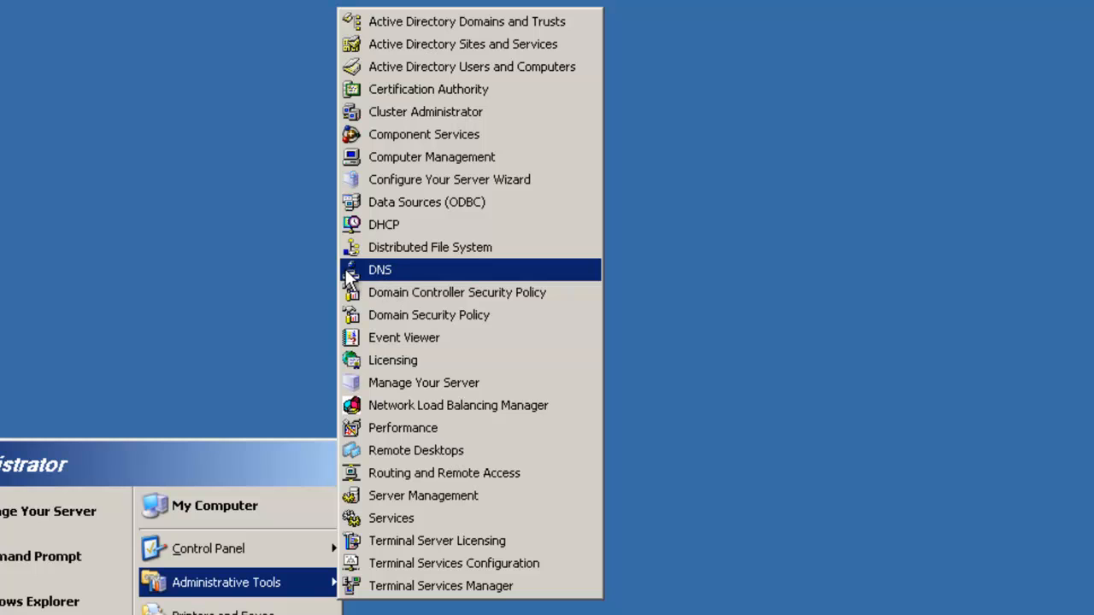
{"action": "mouse_move", "coordinate": [393, 224]}
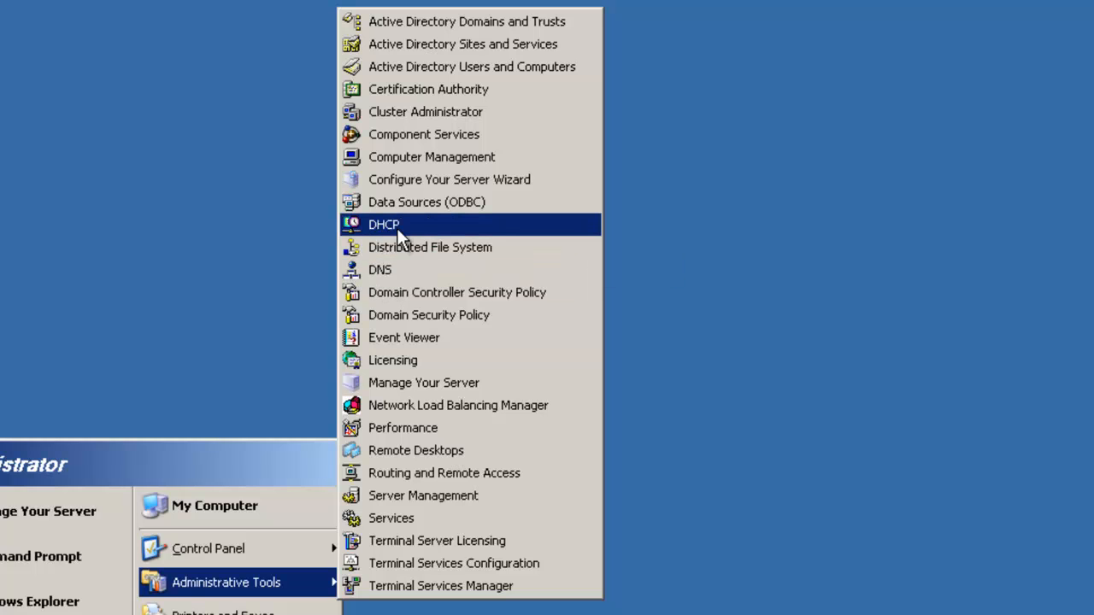
{"action": "mouse_move", "coordinate": [472, 67]}
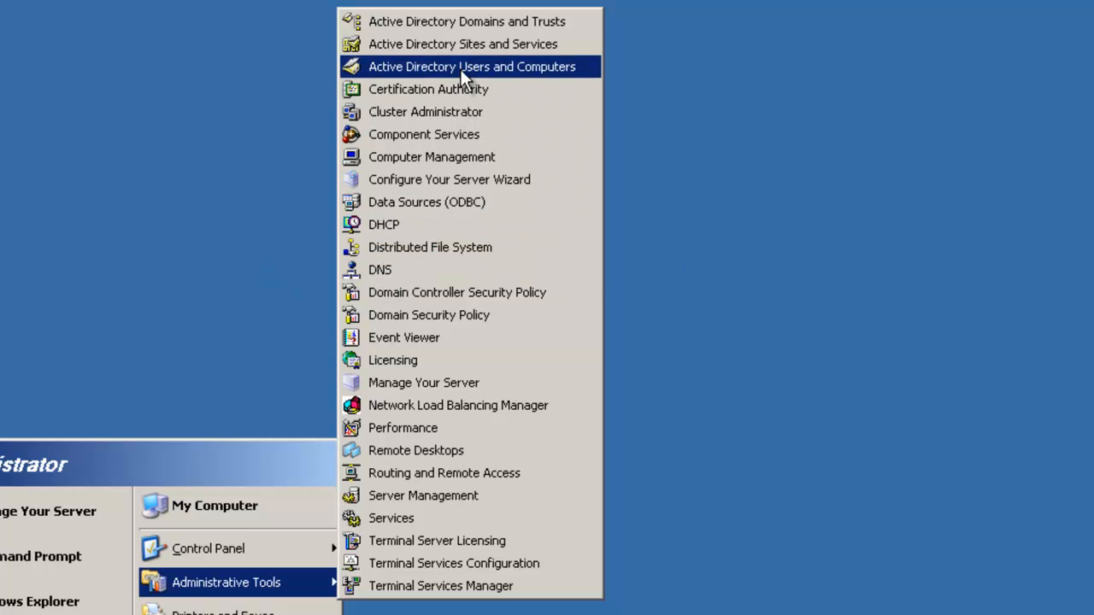
{"action": "mouse_move", "coordinate": [550, 75]}
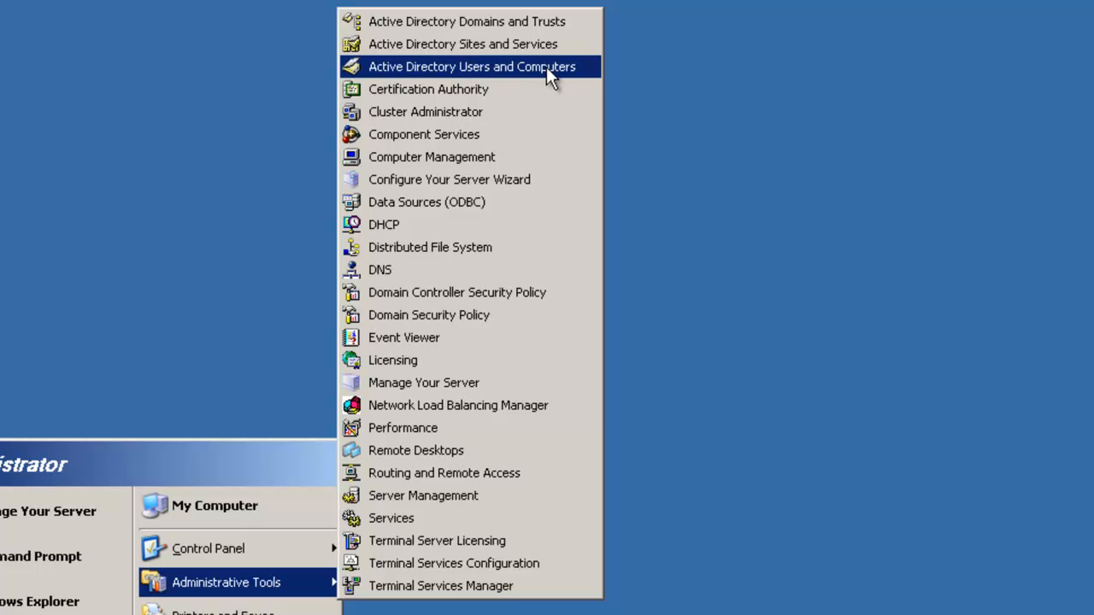
{"action": "mouse_move", "coordinate": [471, 75]}
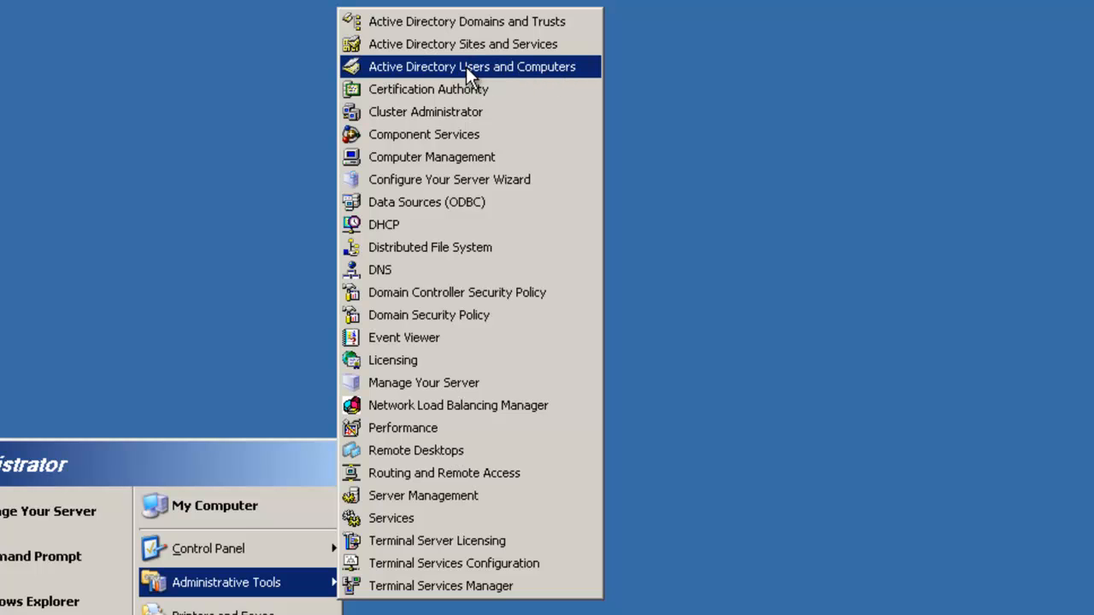
- Launch Active Directory Users and Computers and expand the Techknowledge.net domain, briefly checking the XP machine
{"action": "left_click", "coordinate": [472, 66]}
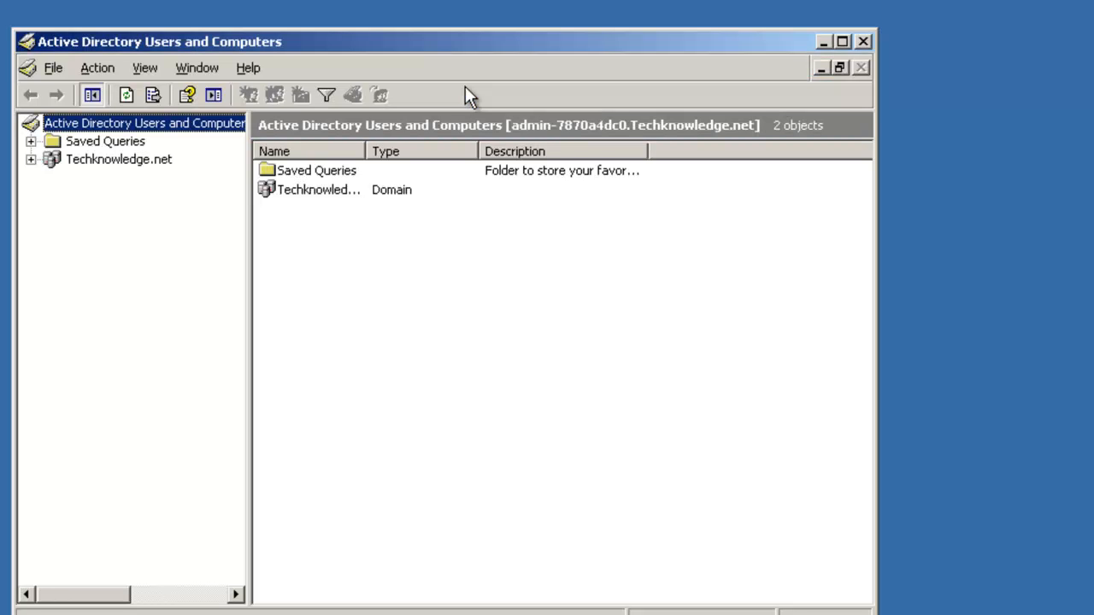
{"action": "mouse_move", "coordinate": [41, 168]}
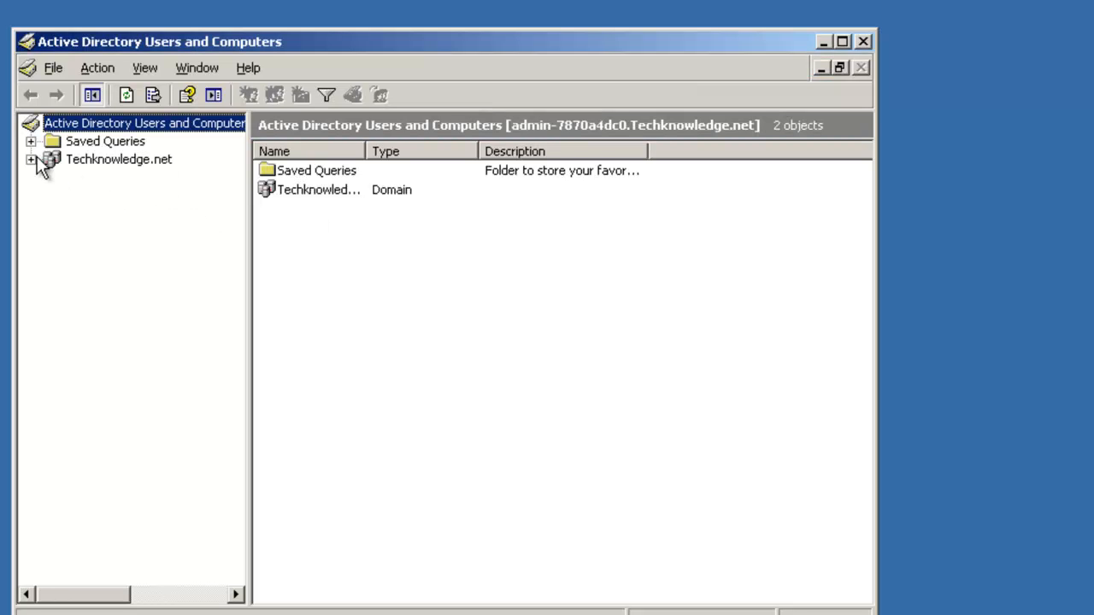
{"action": "left_click", "coordinate": [30, 159]}
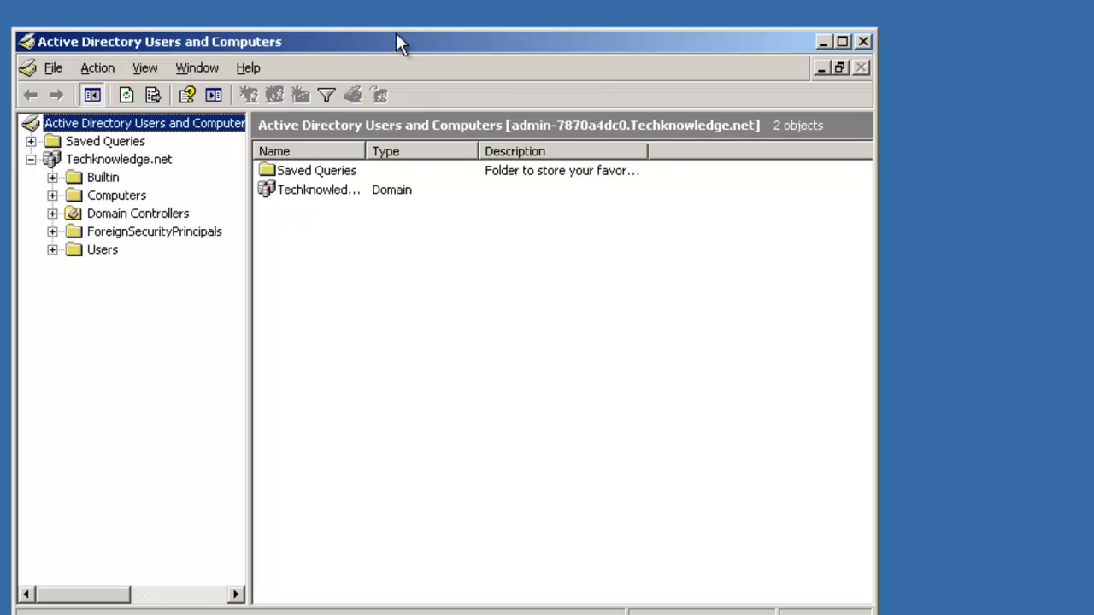
{"action": "left_click", "coordinate": [842, 41]}
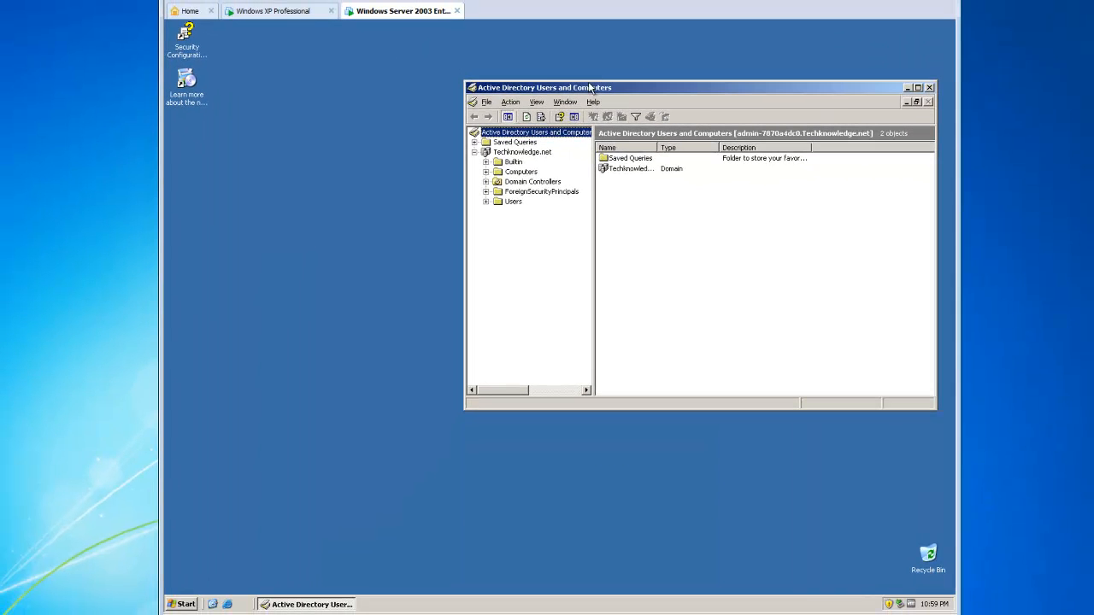
{"action": "left_click", "coordinate": [277, 10]}
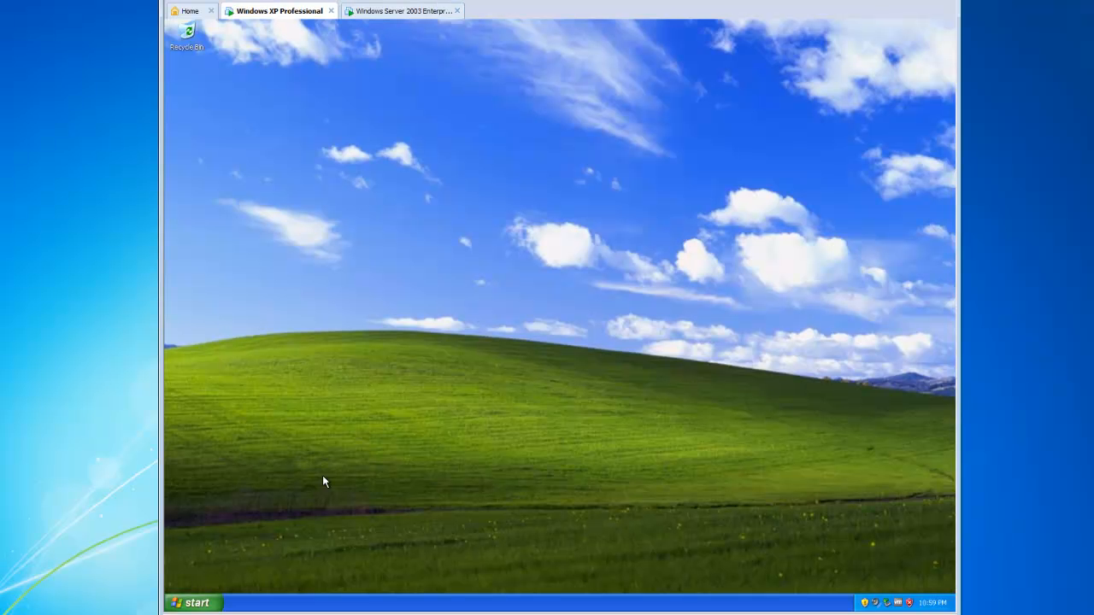
{"action": "left_click", "coordinate": [191, 602]}
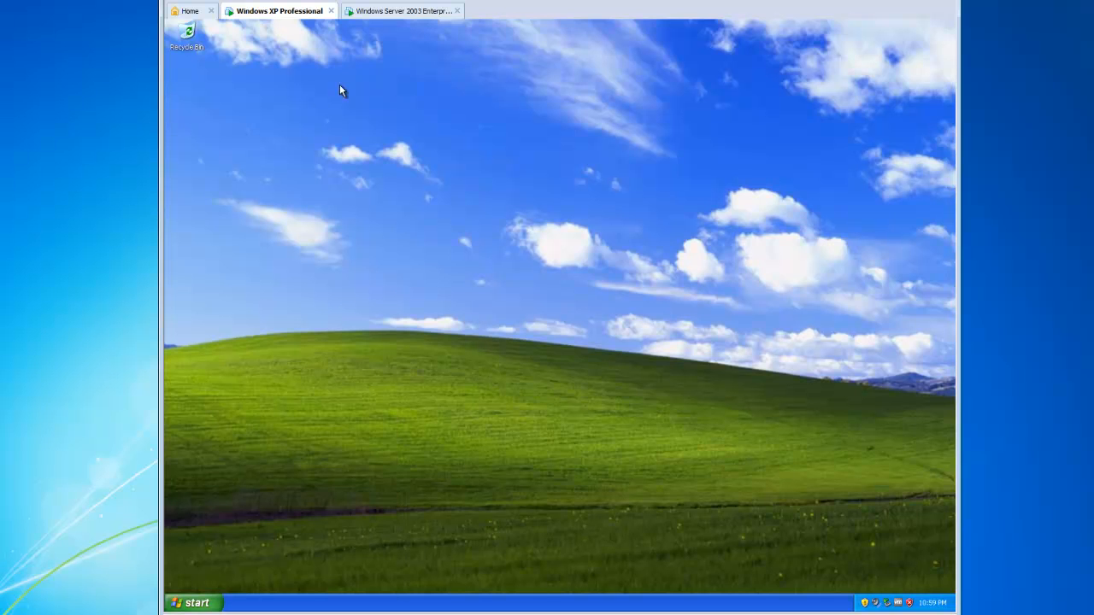
{"action": "left_click", "coordinate": [402, 11]}
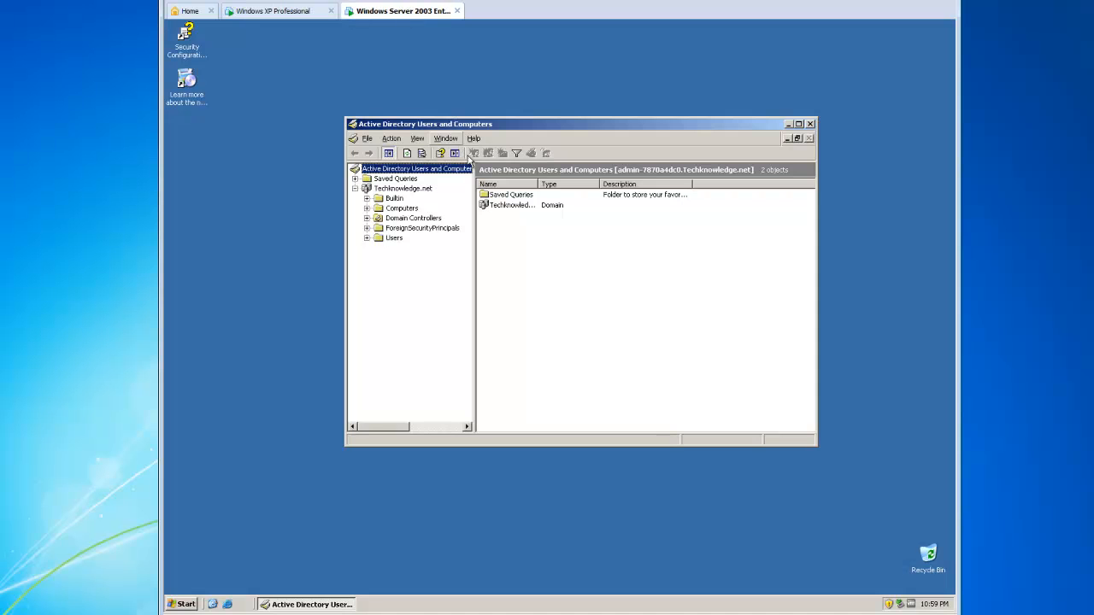
{"action": "mouse_move", "coordinate": [607, 226]}
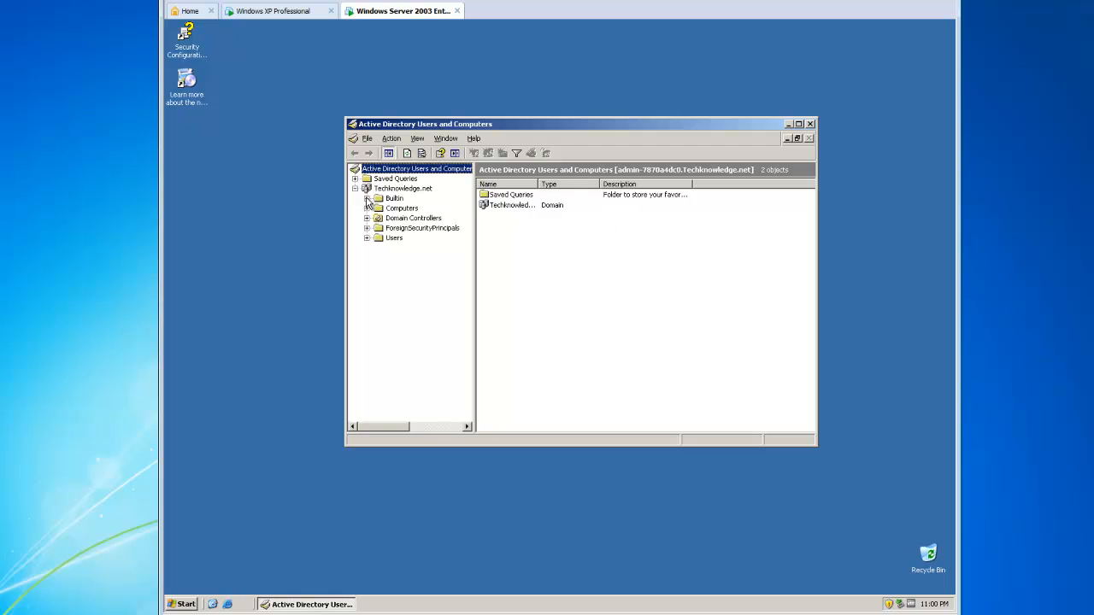
- Browse the Computers and ForeignSecurityPrincipals containers, then list the domain's top-level containers
{"action": "left_click", "coordinate": [402, 209]}
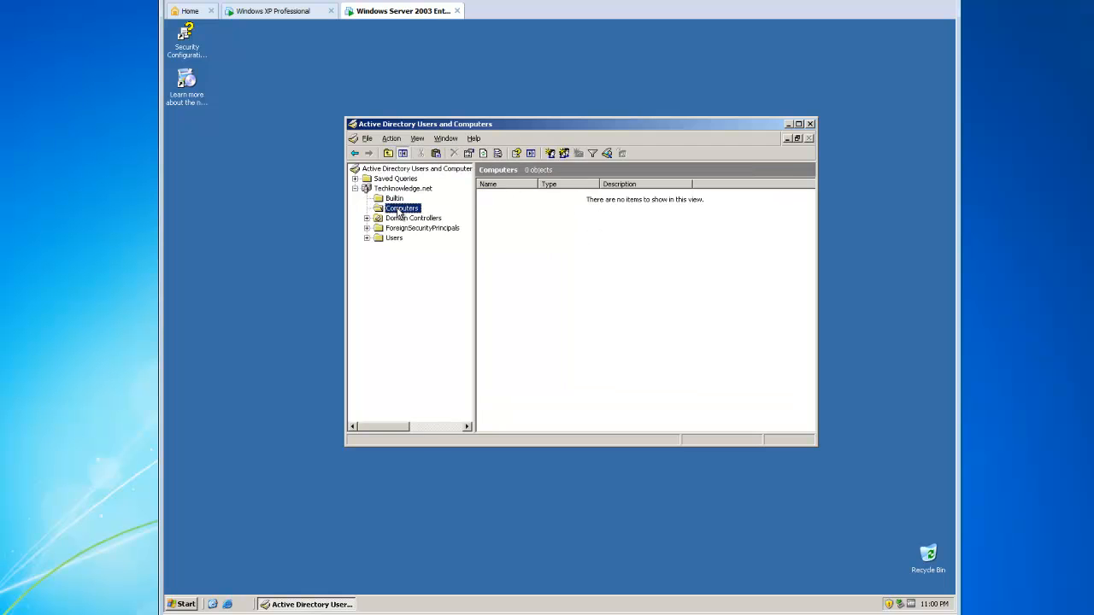
{"action": "left_click", "coordinate": [420, 227]}
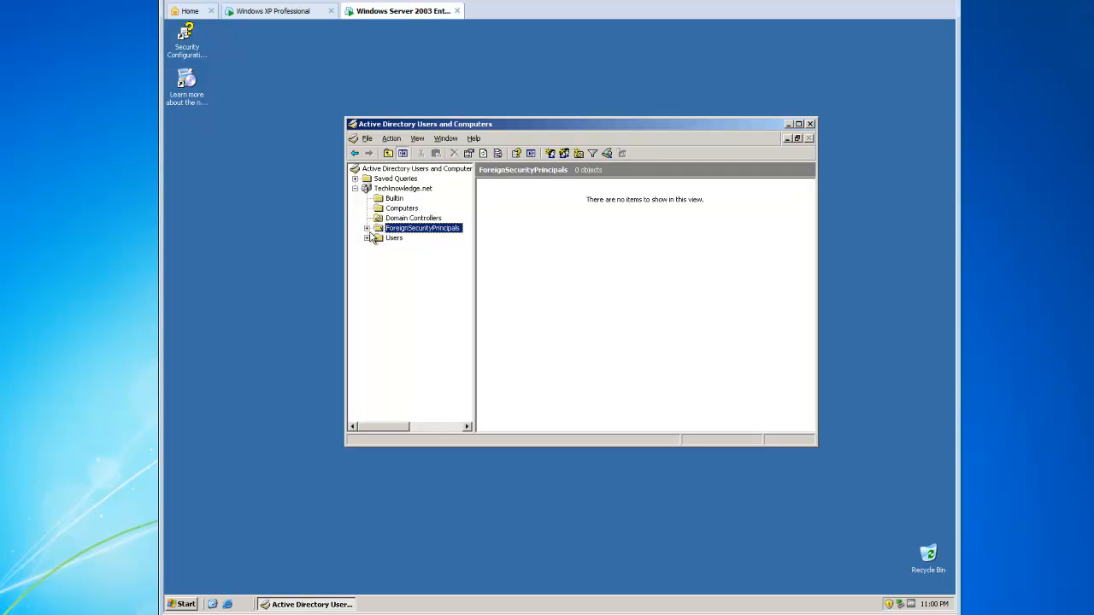
{"action": "left_click", "coordinate": [424, 228]}
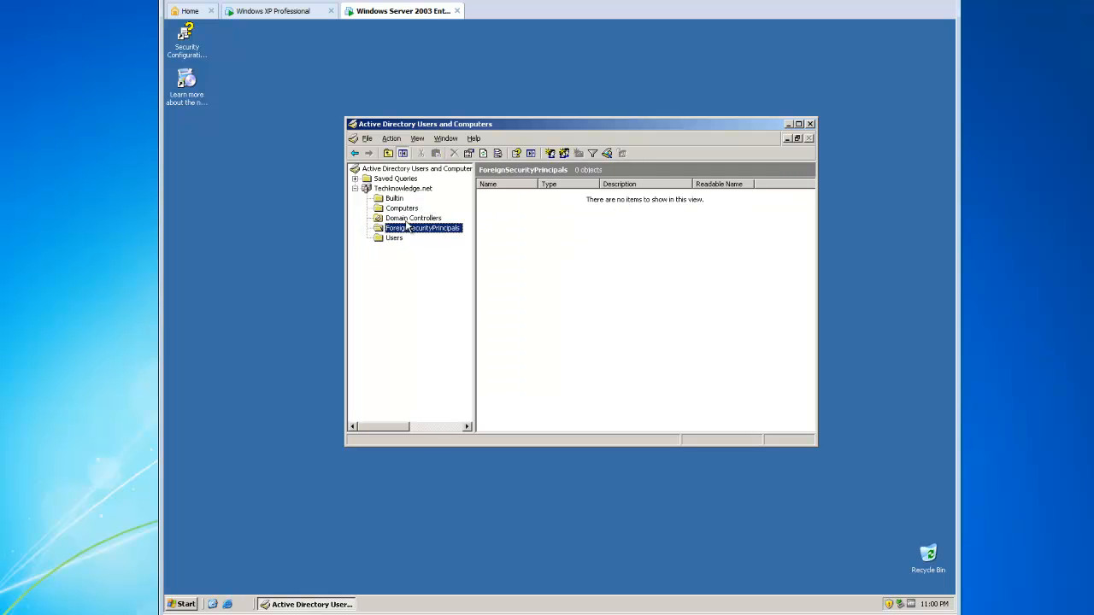
{"action": "left_click", "coordinate": [403, 188]}
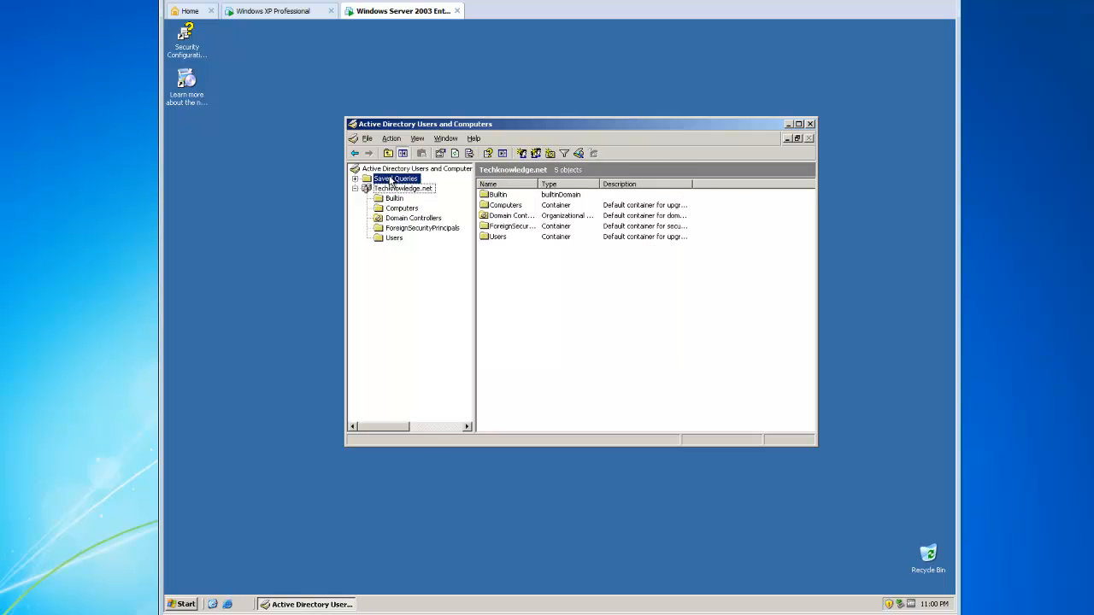
- Close the Active Directory console and return to the bare Windows Server 2003 desktop
{"action": "left_click", "coordinate": [787, 123]}
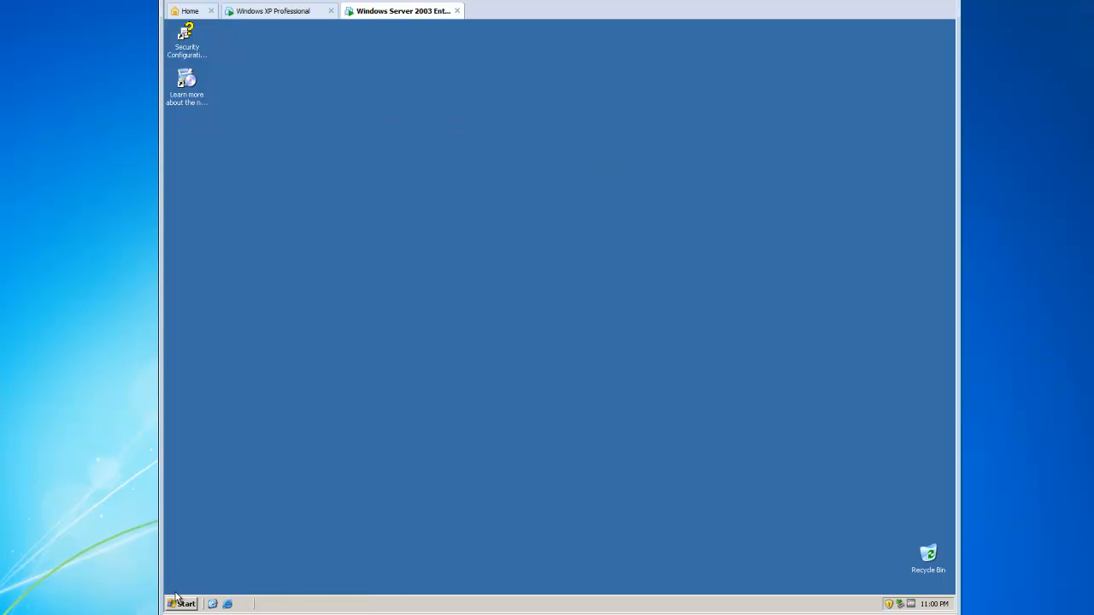
{"action": "left_click", "coordinate": [181, 605]}
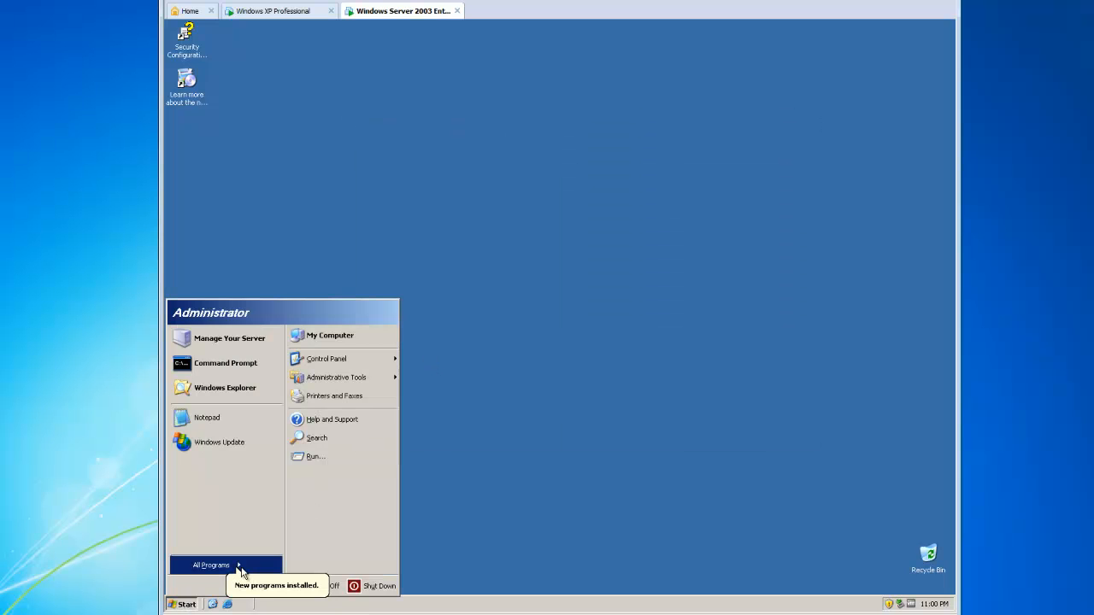
{"action": "left_click", "coordinate": [359, 545]}
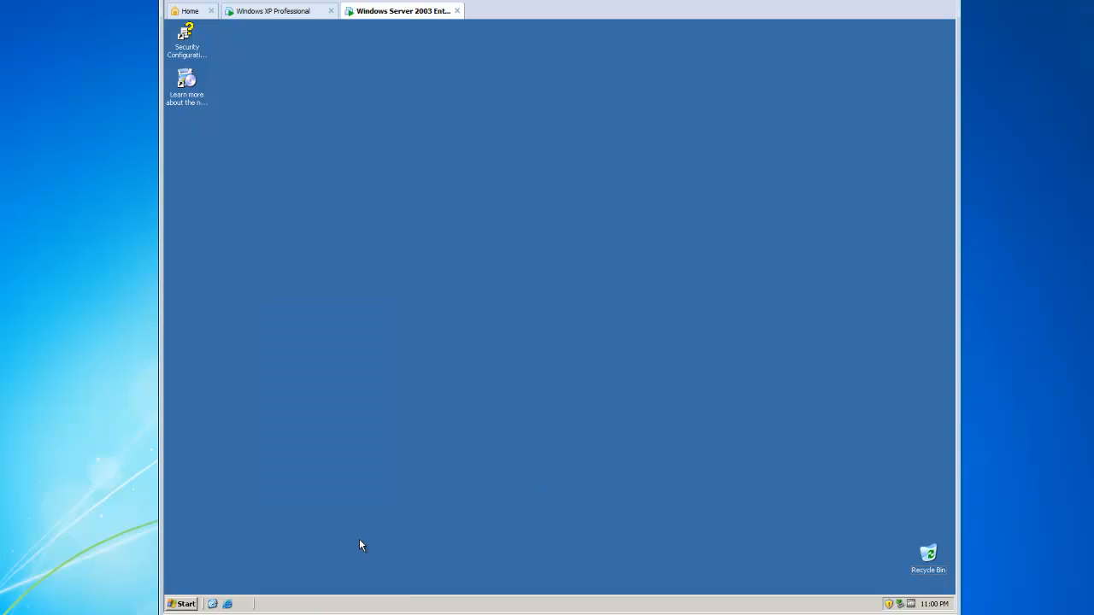